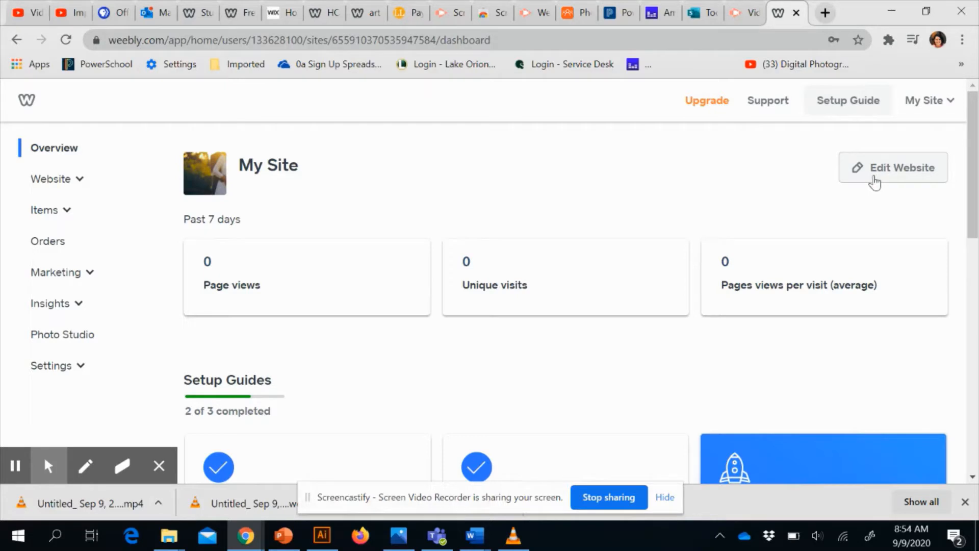
Open the photography site in the Weebly editor via Edit Website.
click(893, 168)
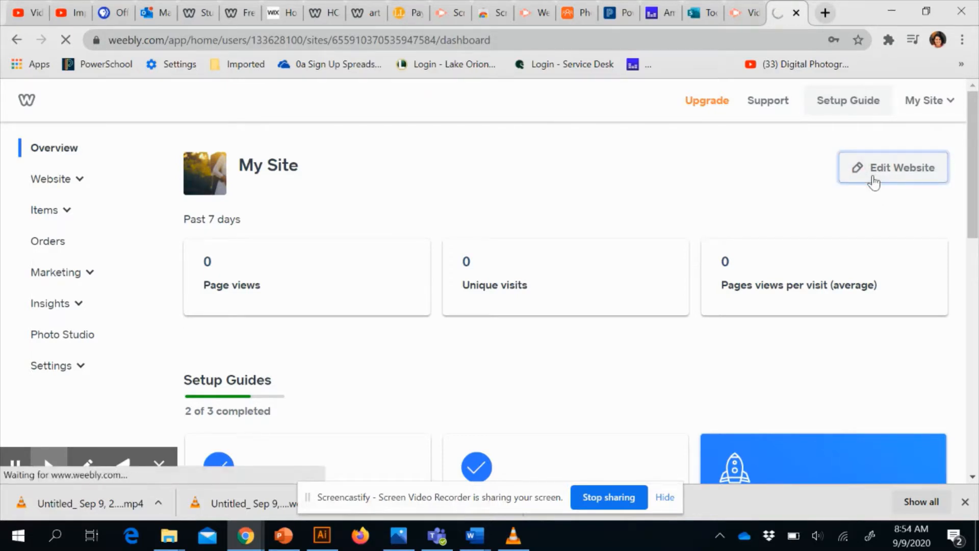
right_click(874, 181)
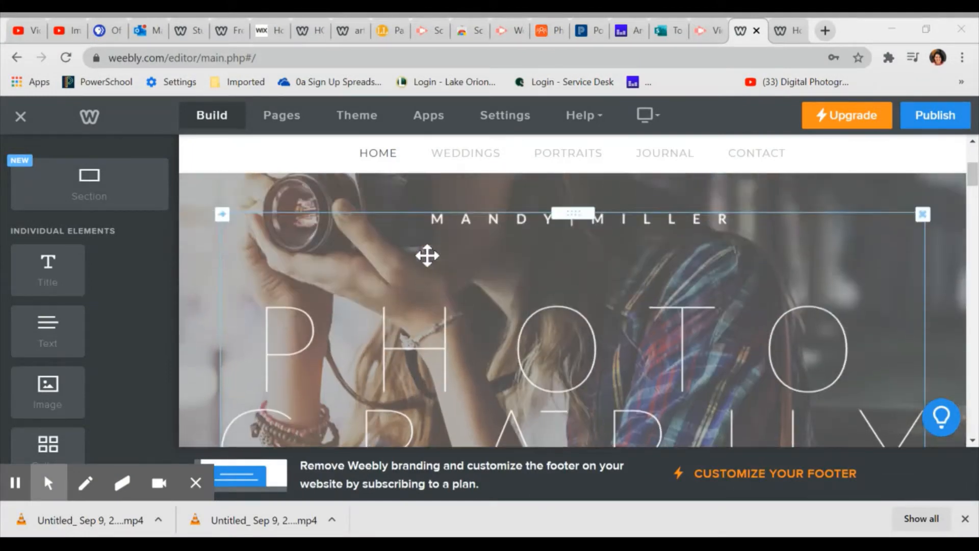
scroll(down, 3)
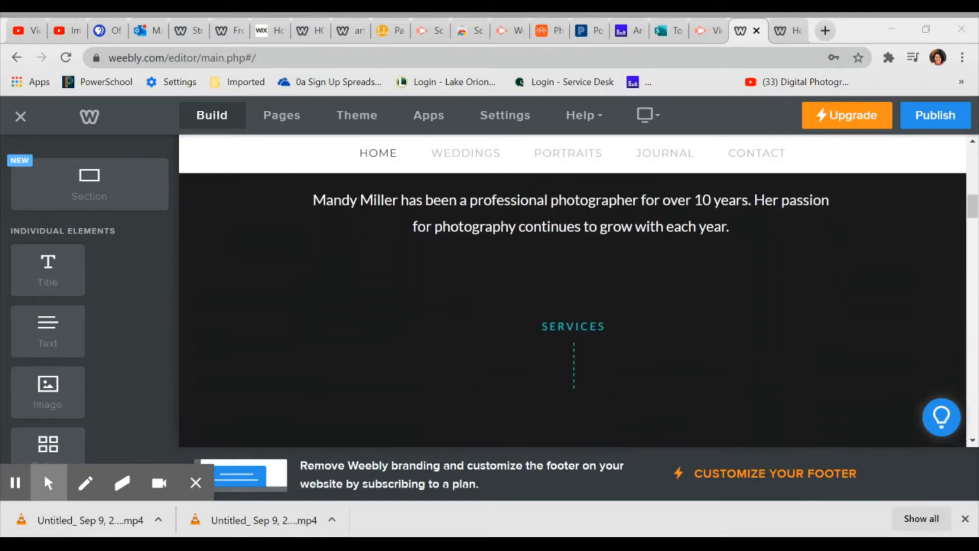
scroll(down, 3)
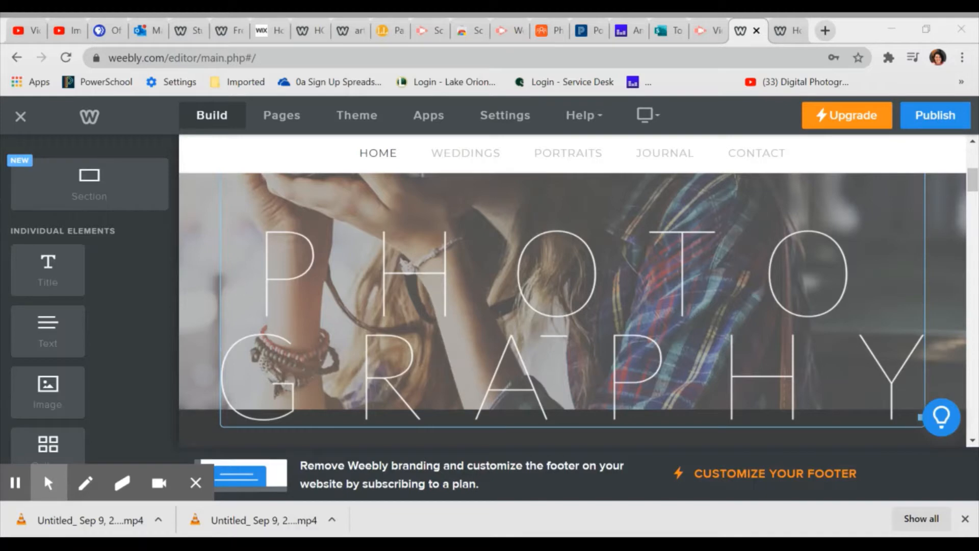
scroll(down, 3)
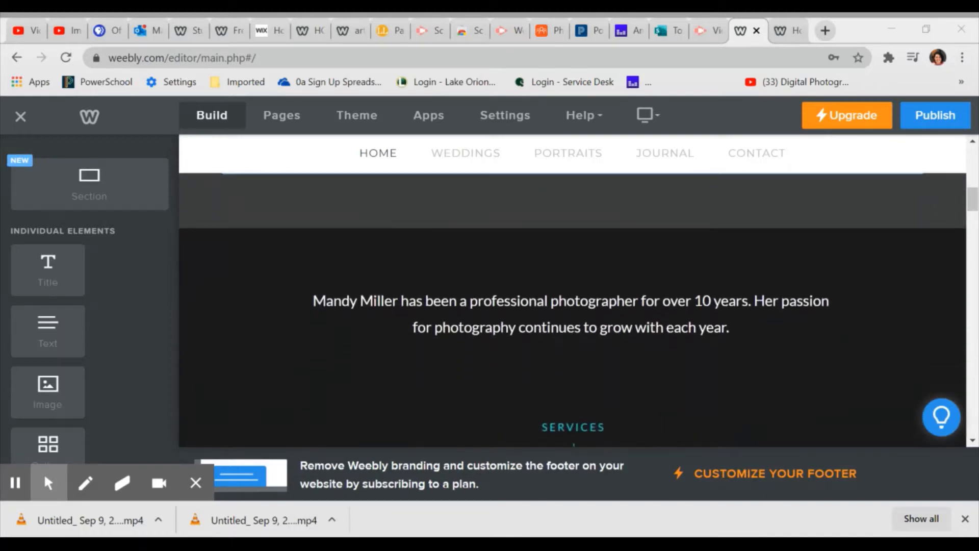
scroll(down, 3)
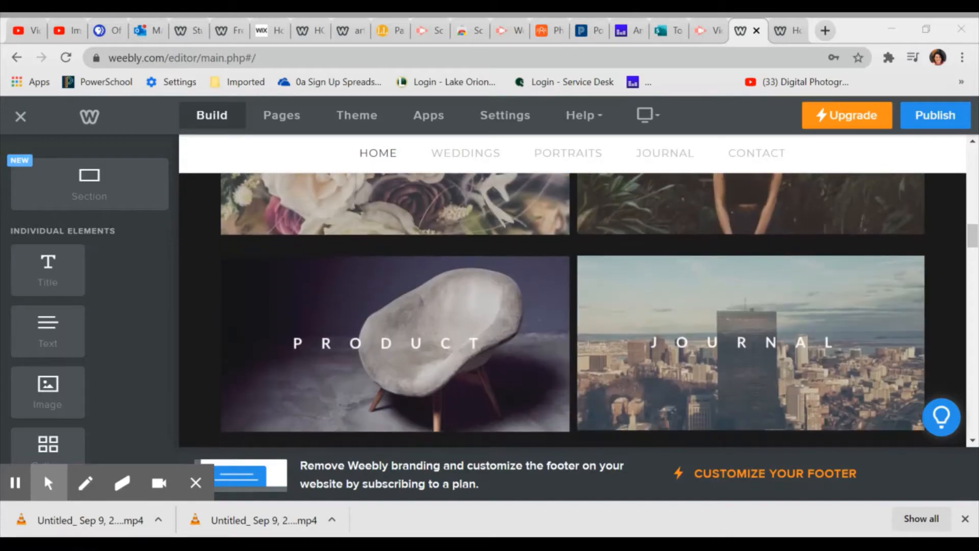
scroll(down, 3)
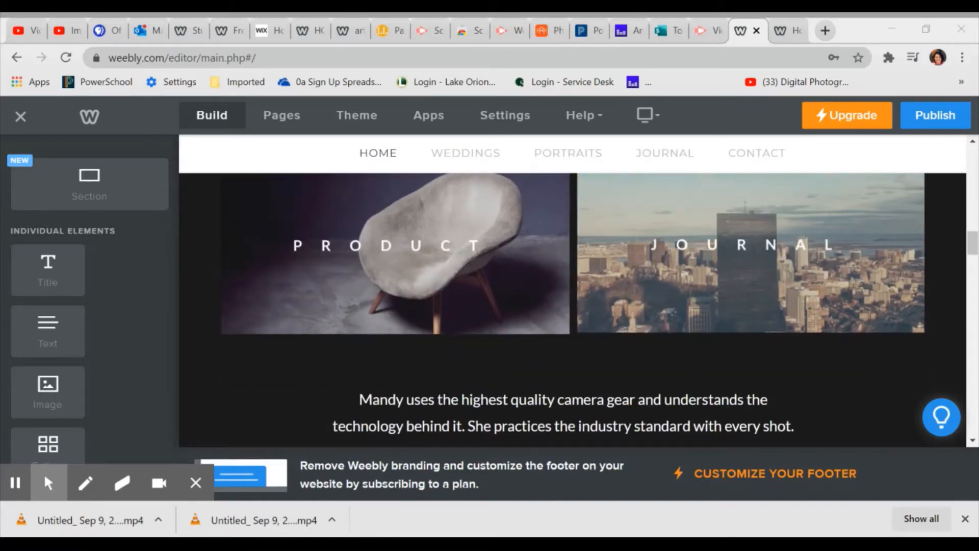
scroll(down, 3)
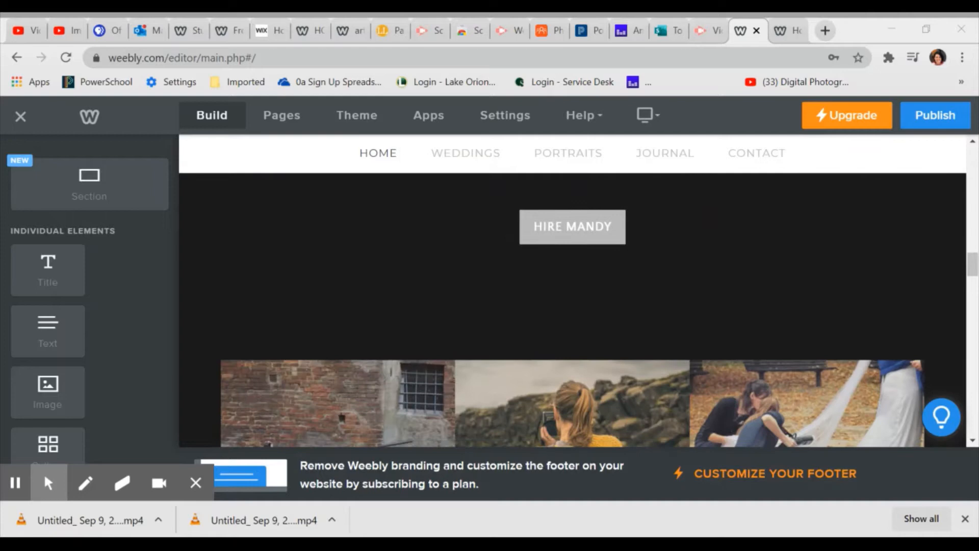
scroll(down, 3)
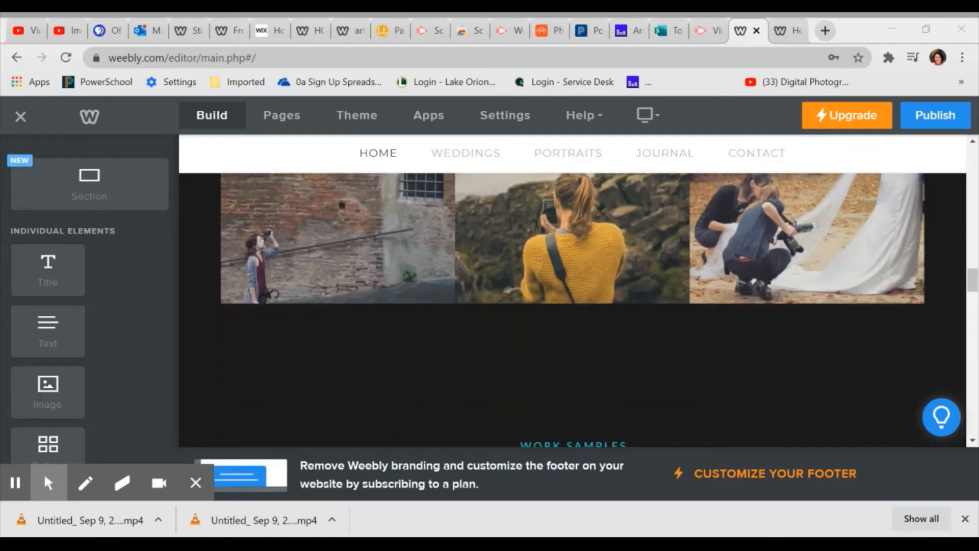
scroll(down, 3)
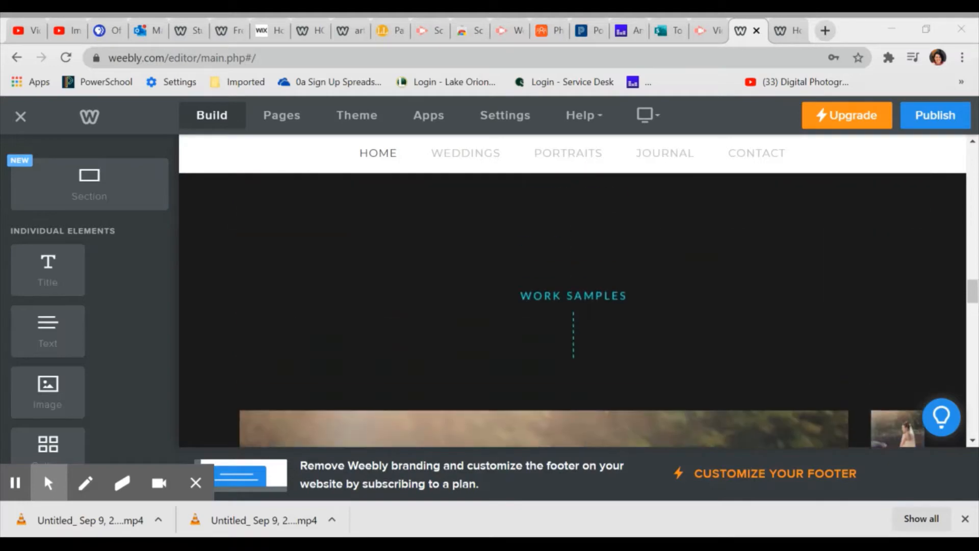
scroll(down, 3)
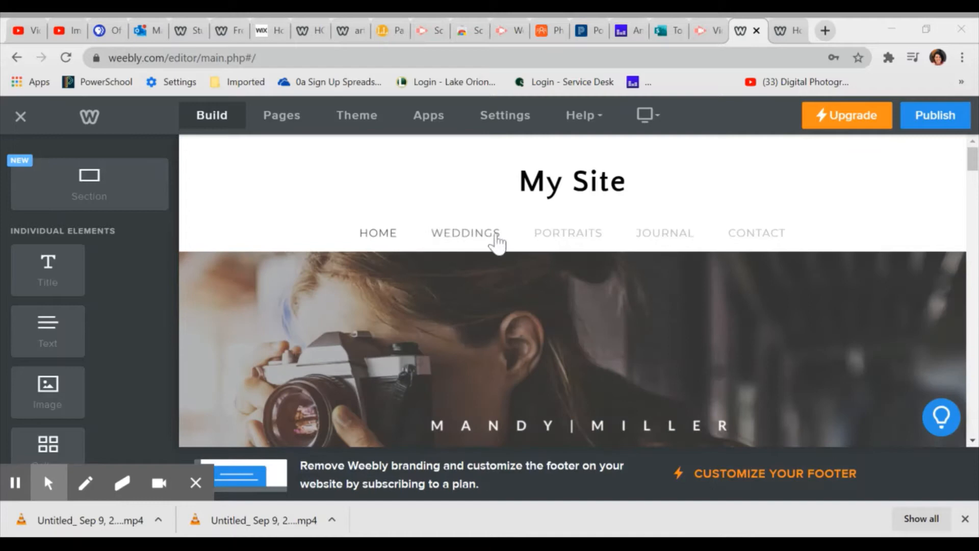
View the Weddings page, then the Portraits page, from the site navigation.
click(465, 232)
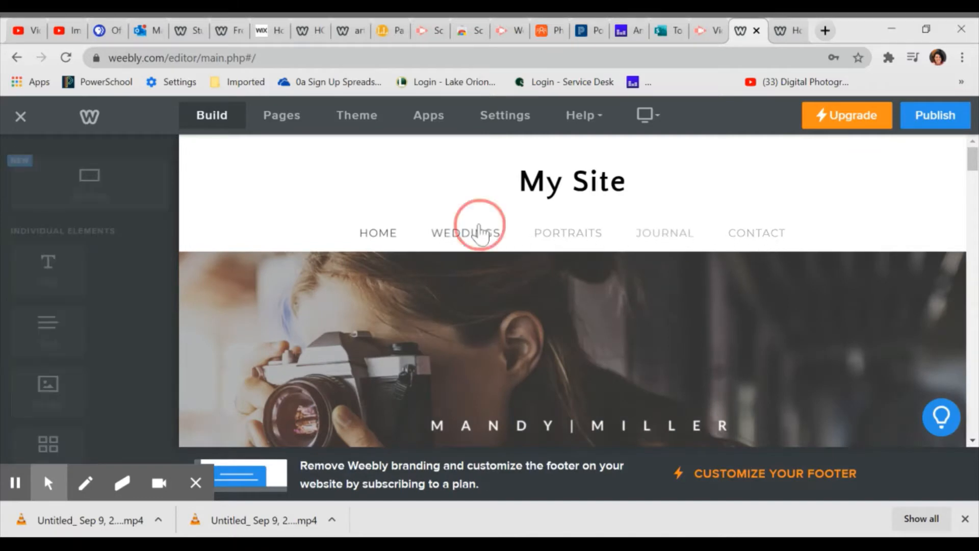
click(464, 233)
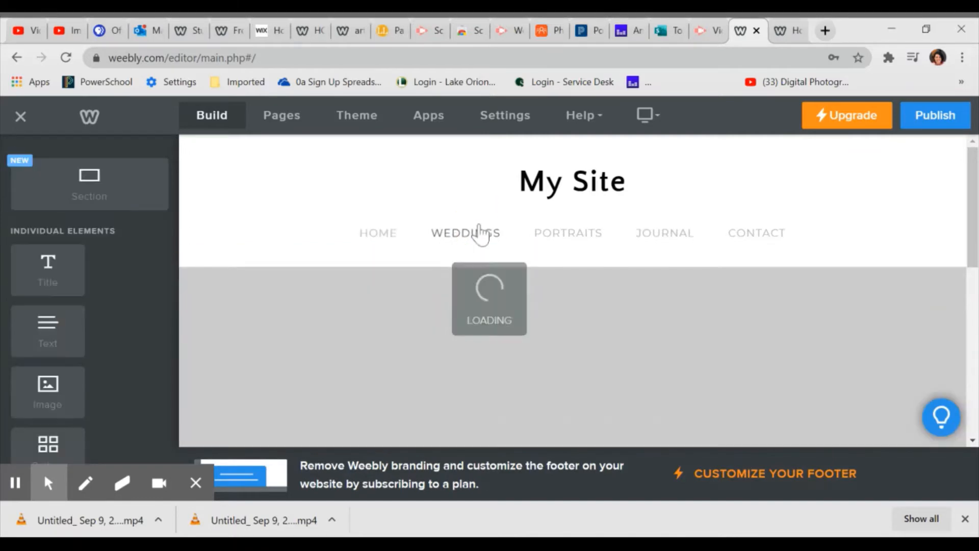
click(465, 233)
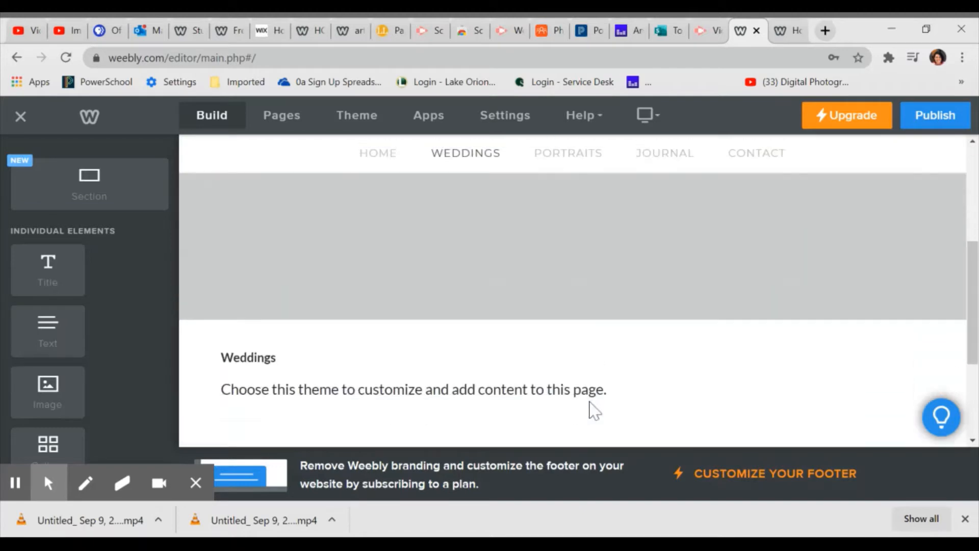
scroll(up, 3)
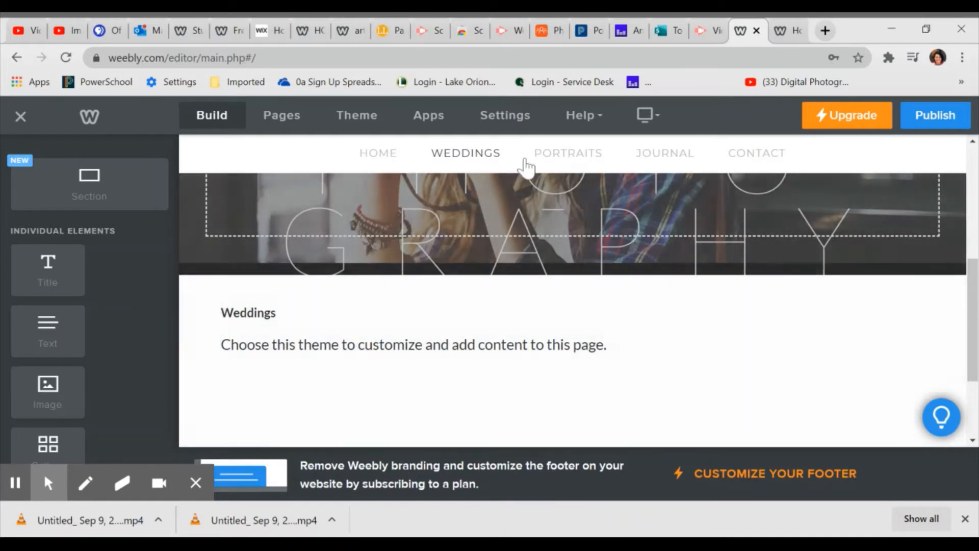
mouse_move(571, 156)
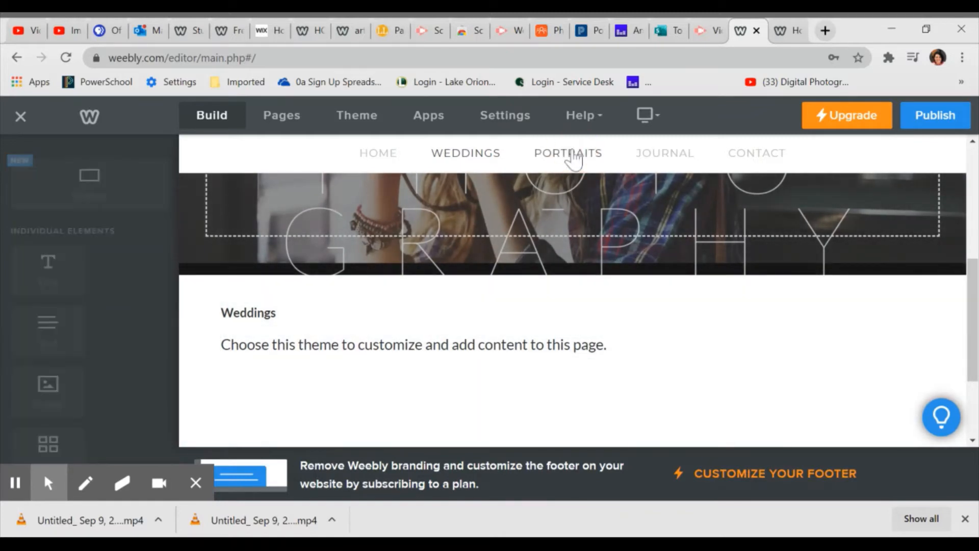
click(567, 153)
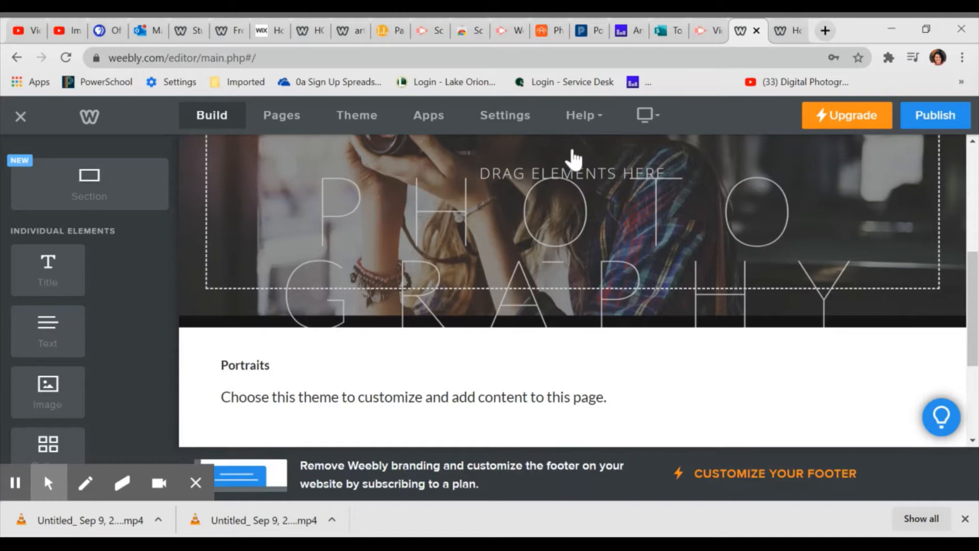
scroll(up, 3)
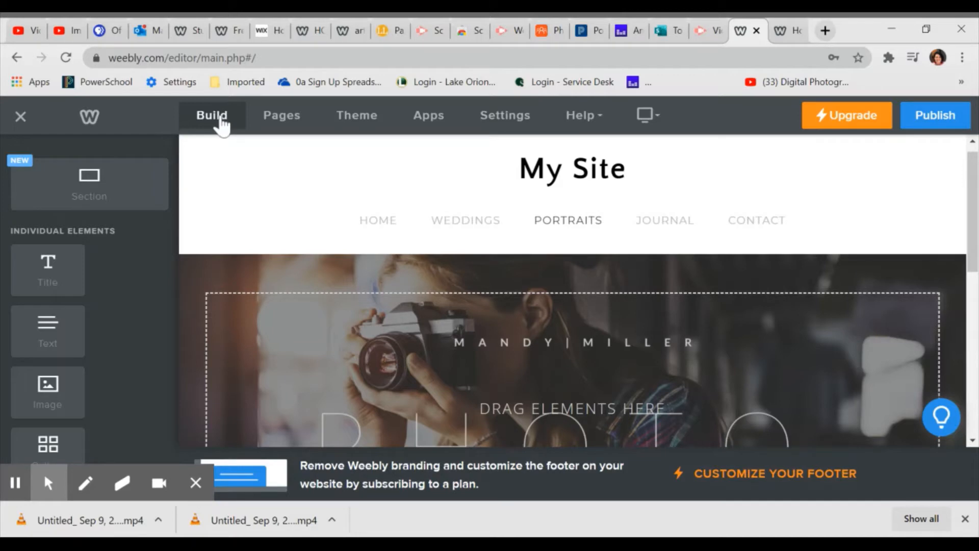
mouse_move(281, 198)
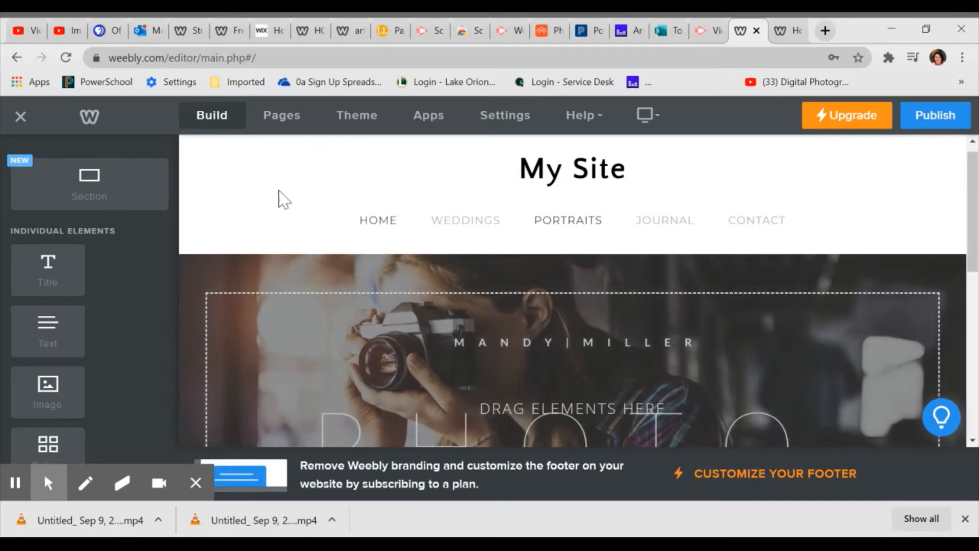
mouse_move(281, 119)
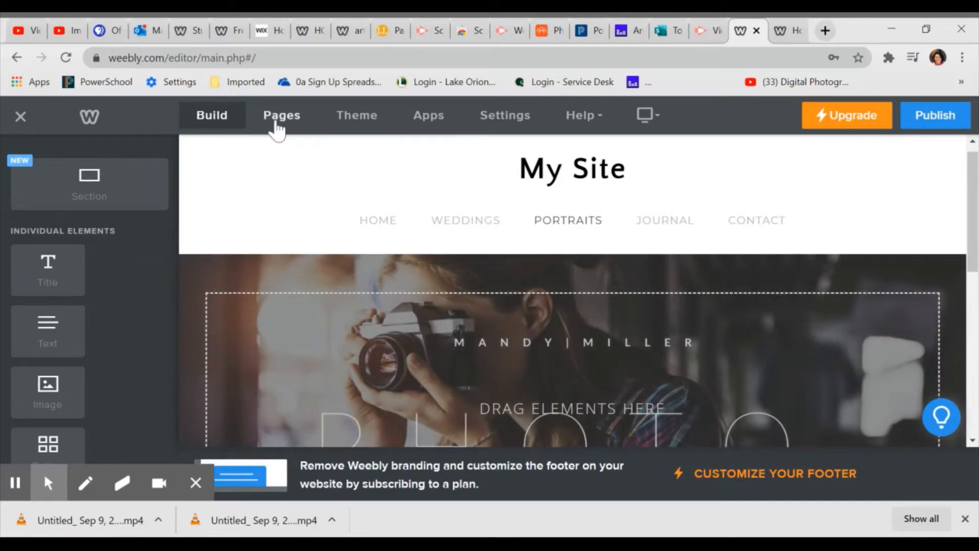
Show the Pages list and open the Weddings page settings.
click(281, 115)
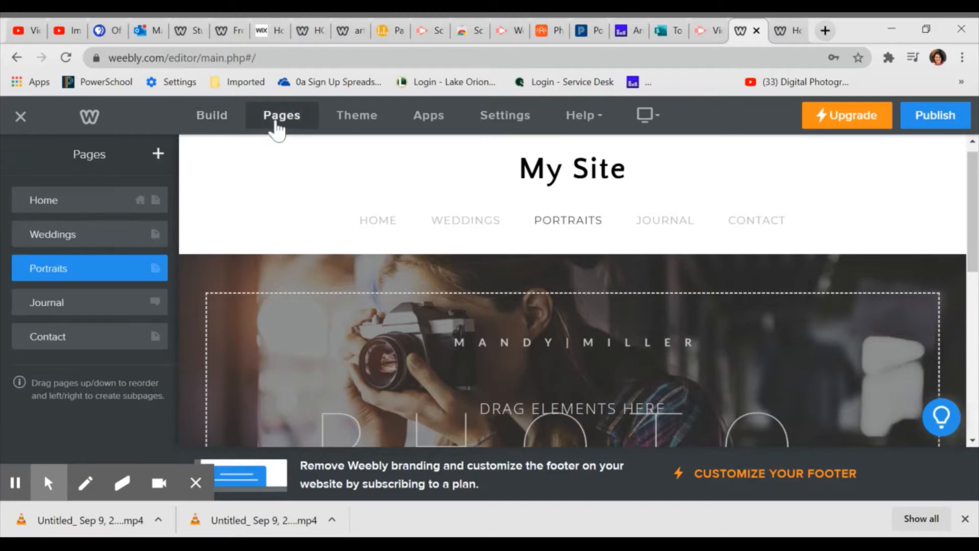
mouse_move(57, 234)
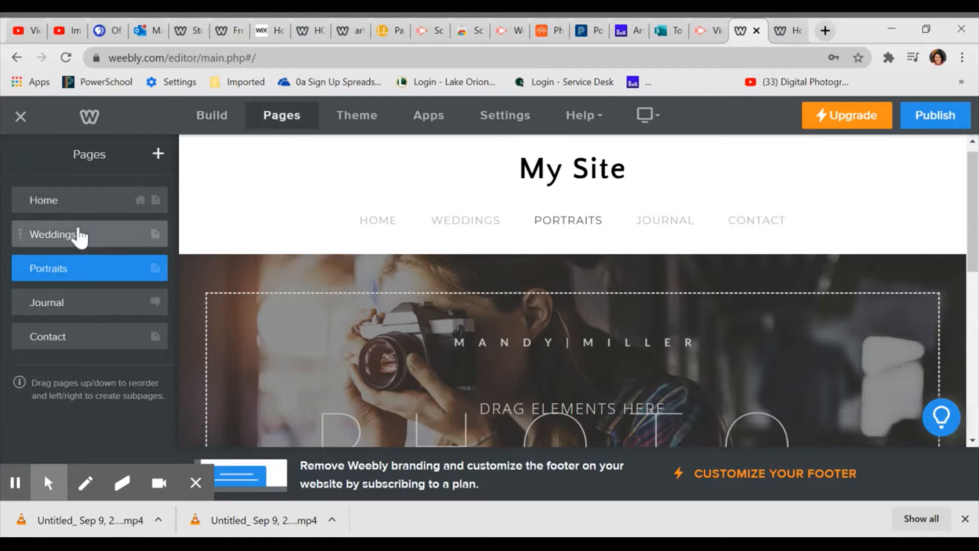
click(52, 234)
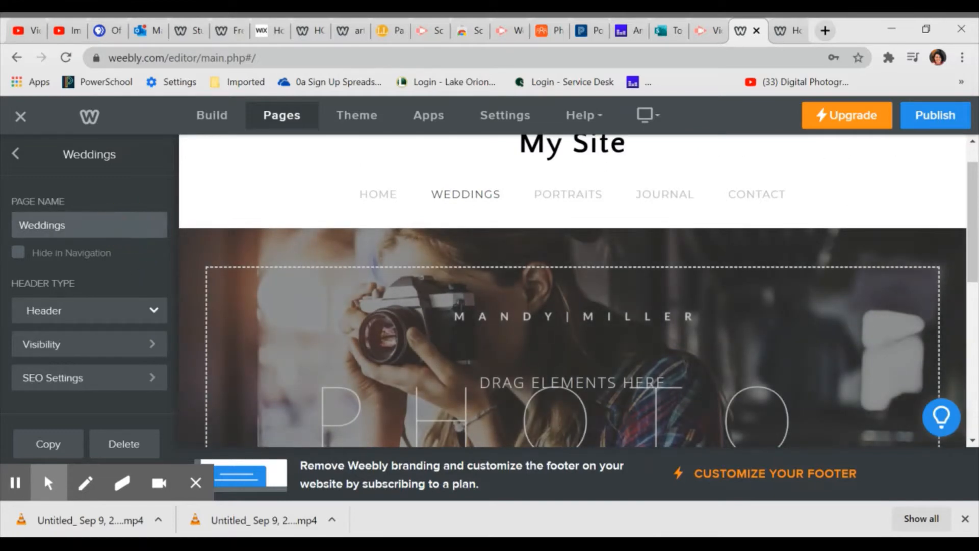
Replace the Weddings page name with 'About' and apply it.
triple_click(89, 225)
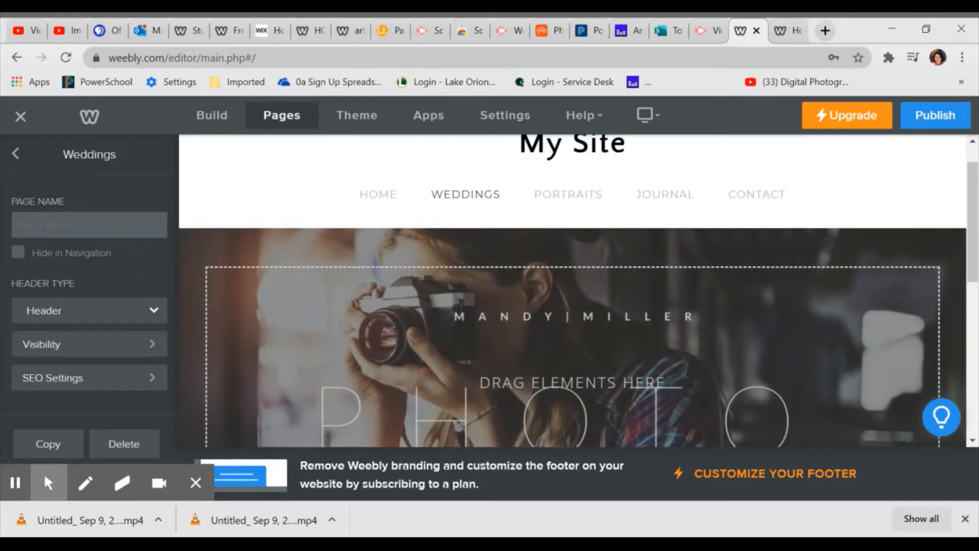
text(About)
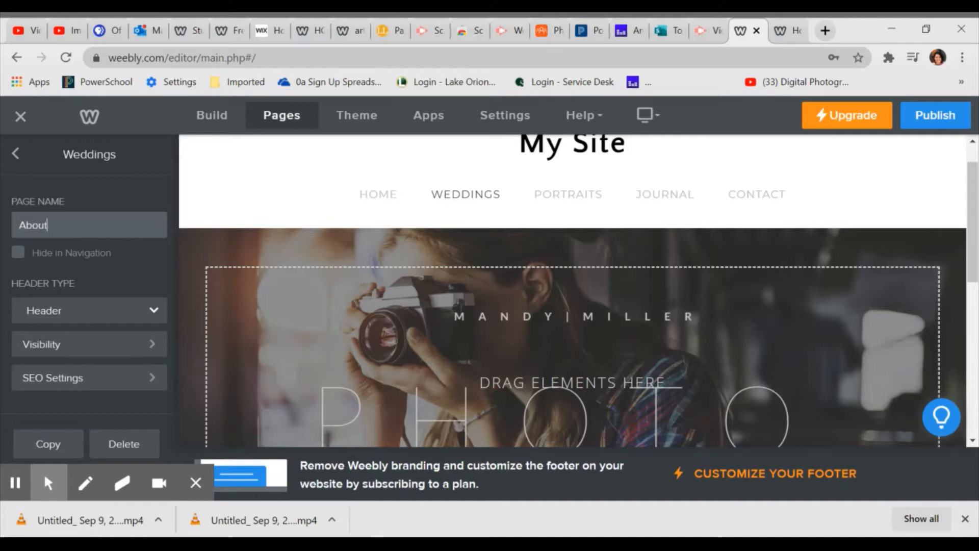
mouse_move(42, 258)
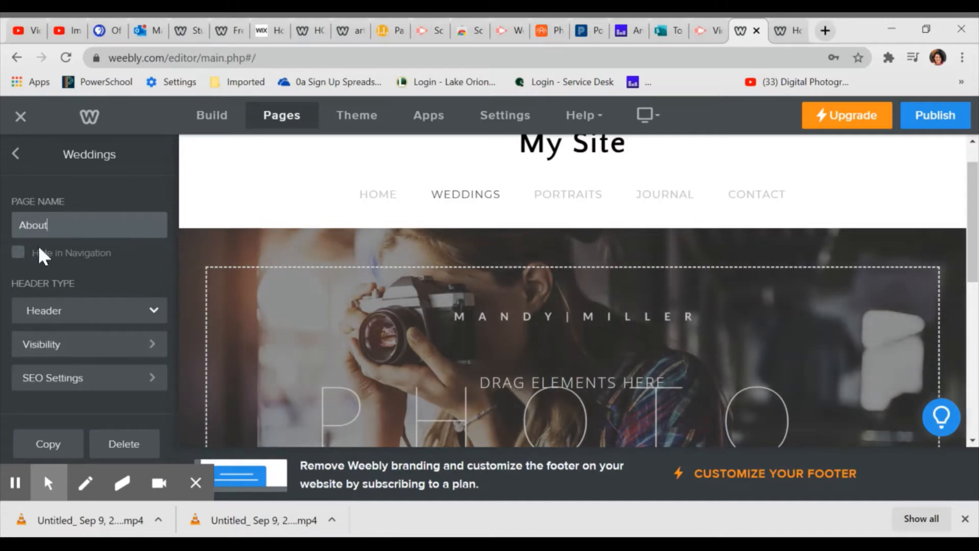
mouse_move(76, 290)
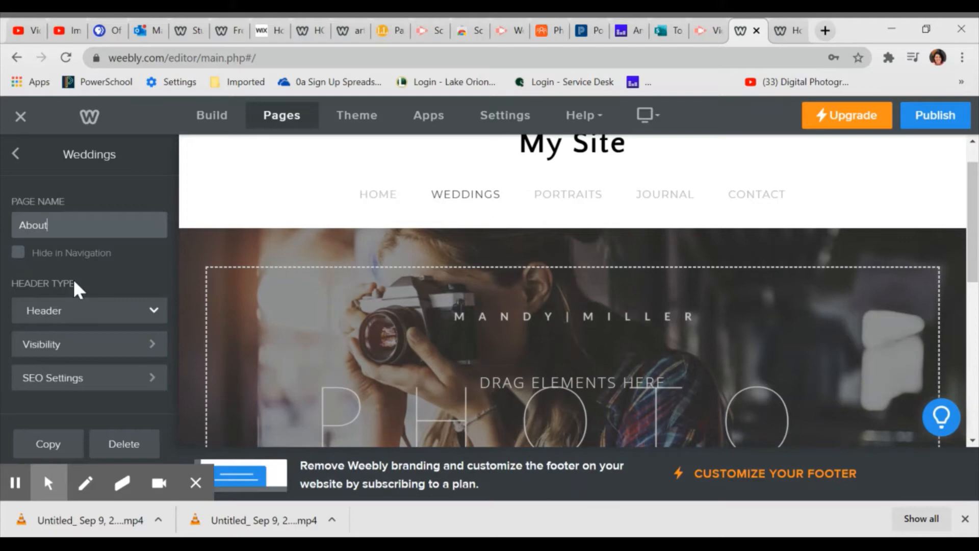
mouse_move(106, 311)
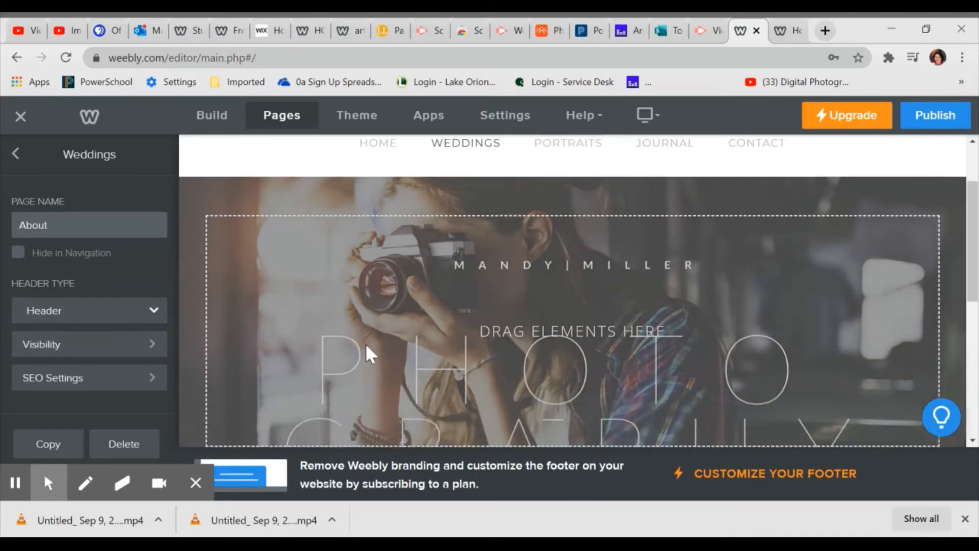
scroll(down, 3)
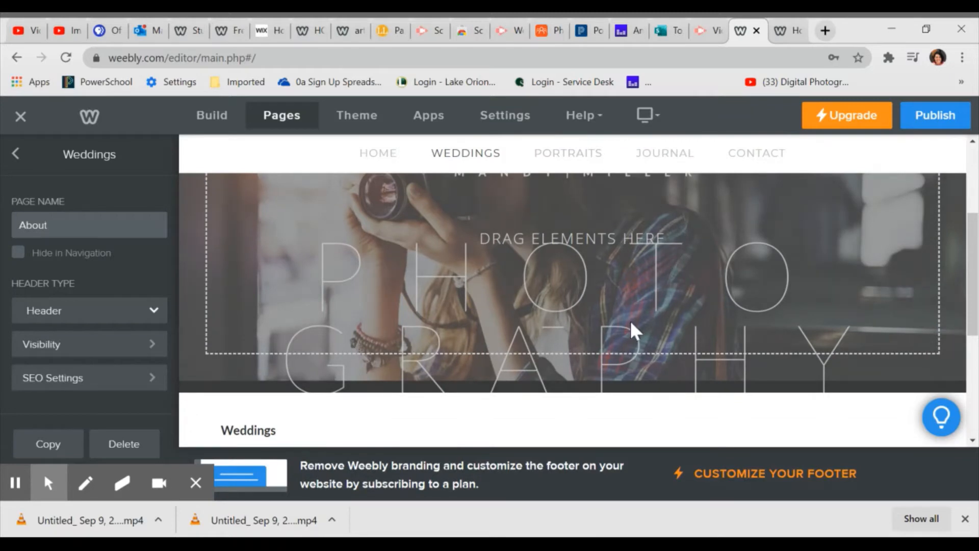
scroll(up, 3)
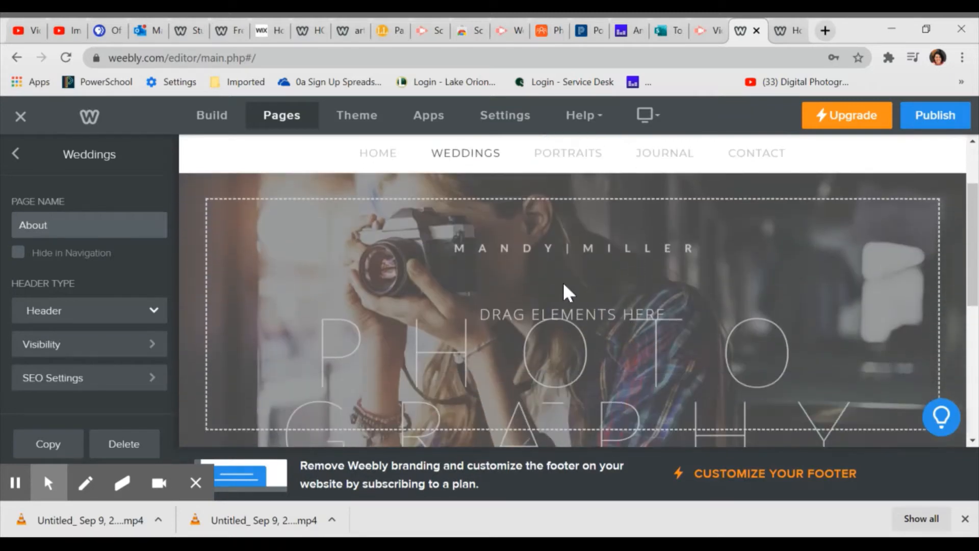
scroll(down, 3)
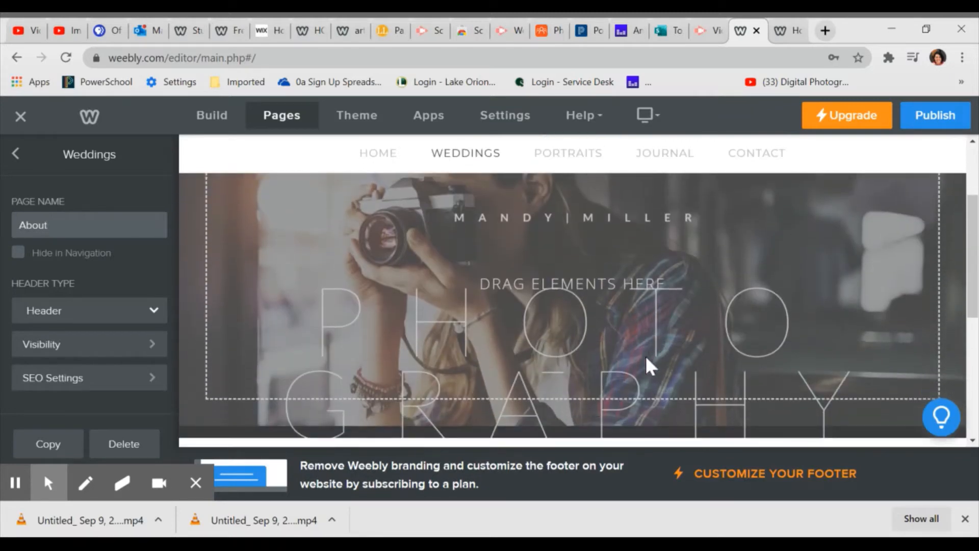
click(89, 225)
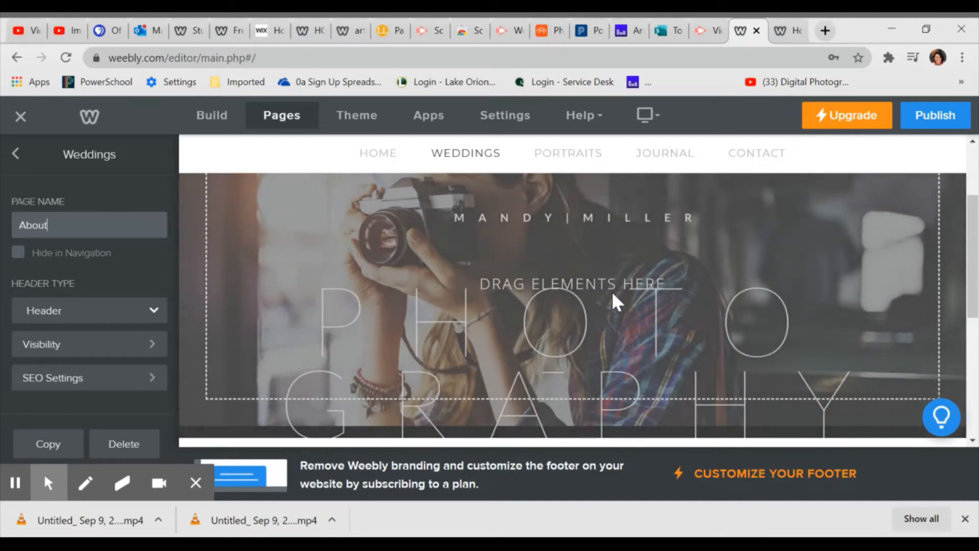
mouse_move(490, 365)
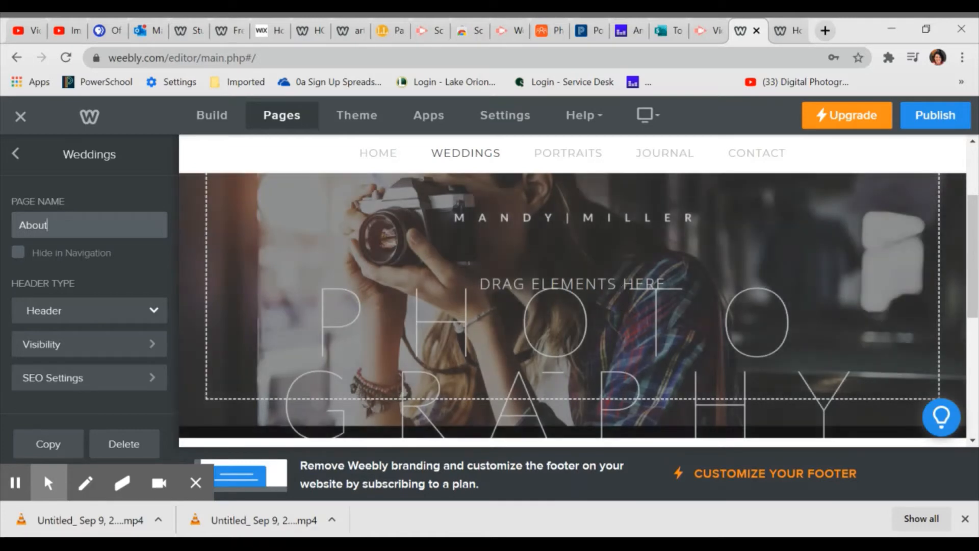
click(89, 310)
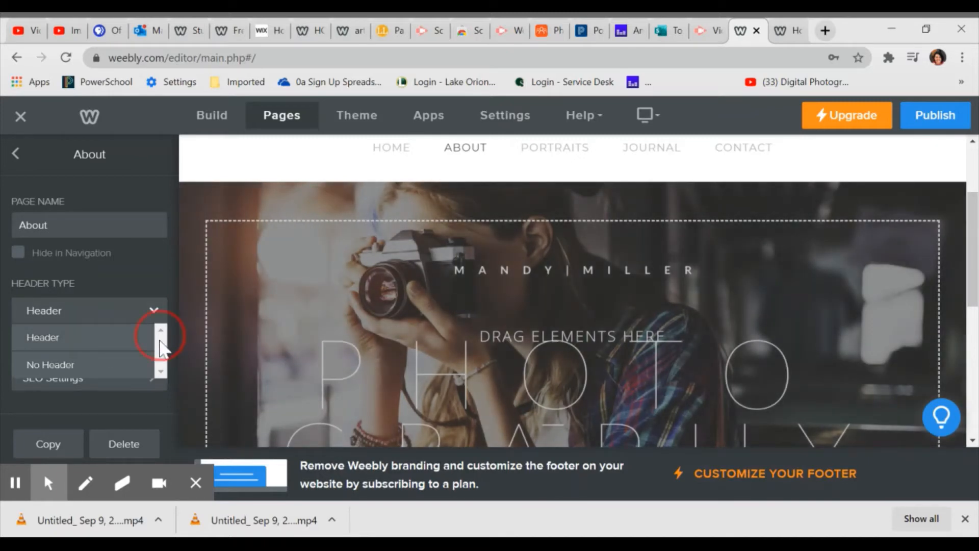
click(50, 364)
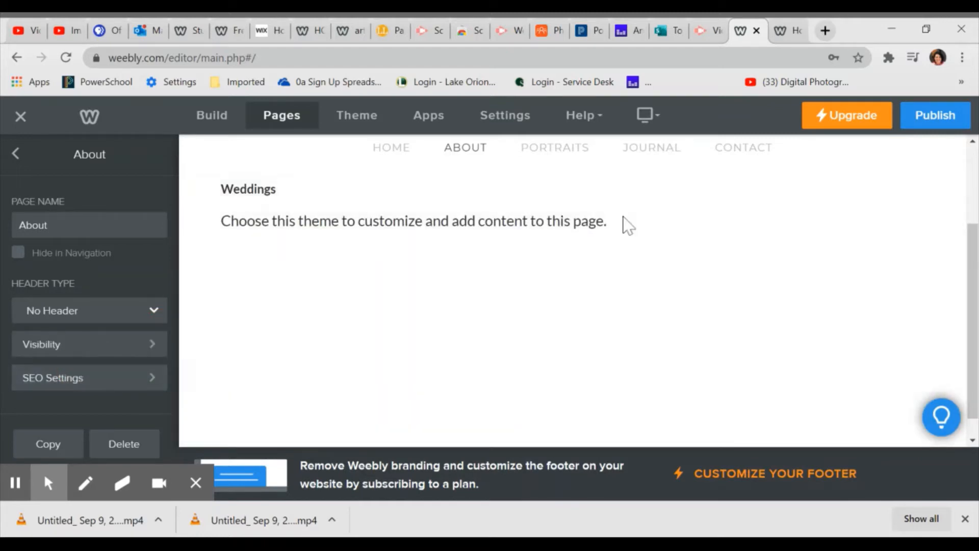
click(89, 311)
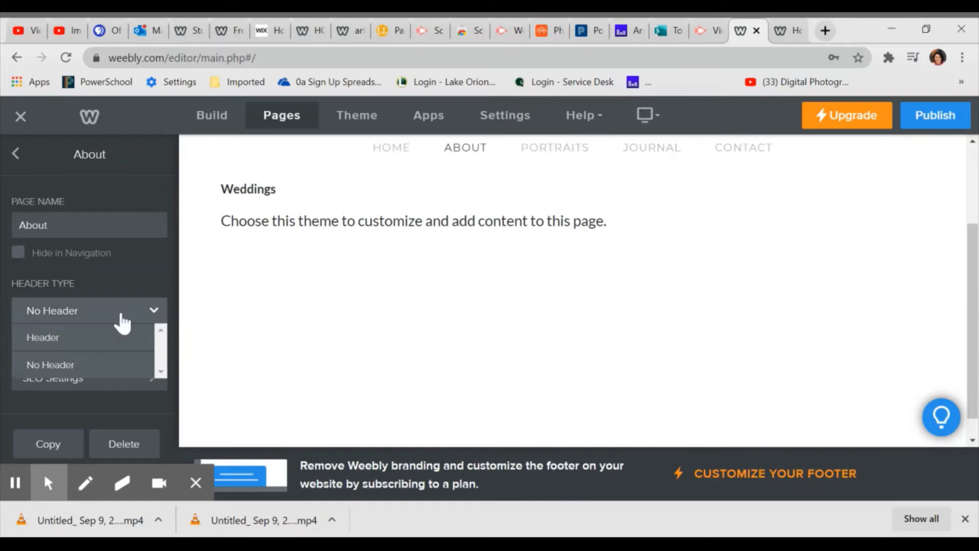
click(43, 337)
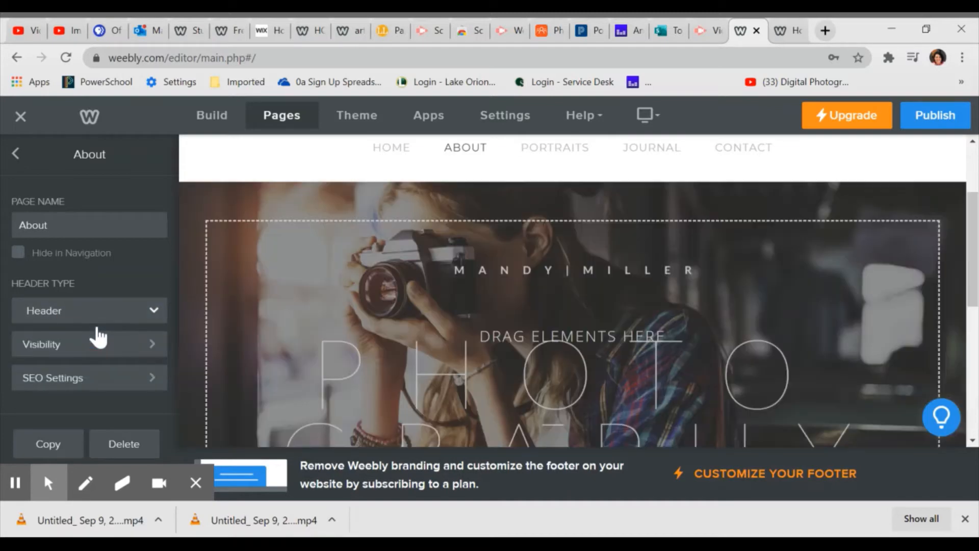
mouse_move(157, 359)
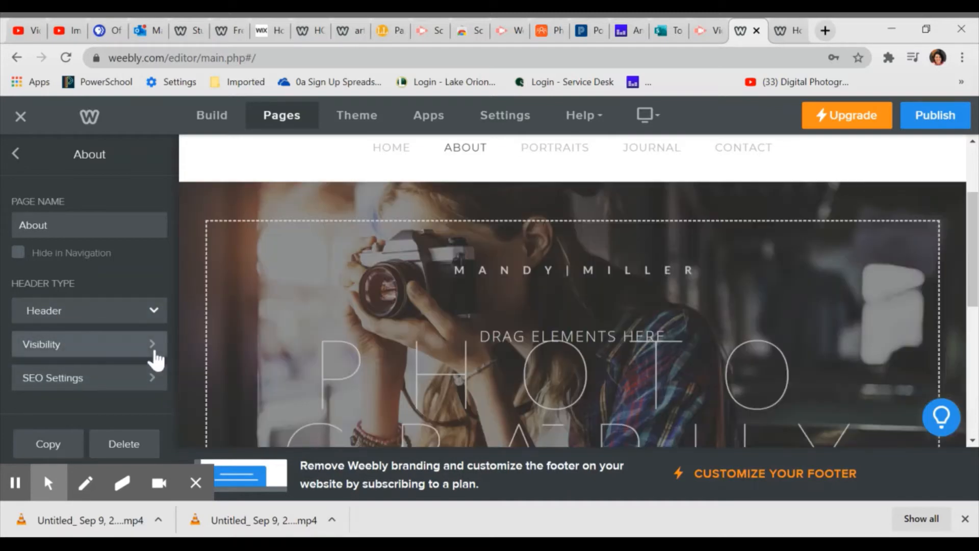
mouse_move(75, 400)
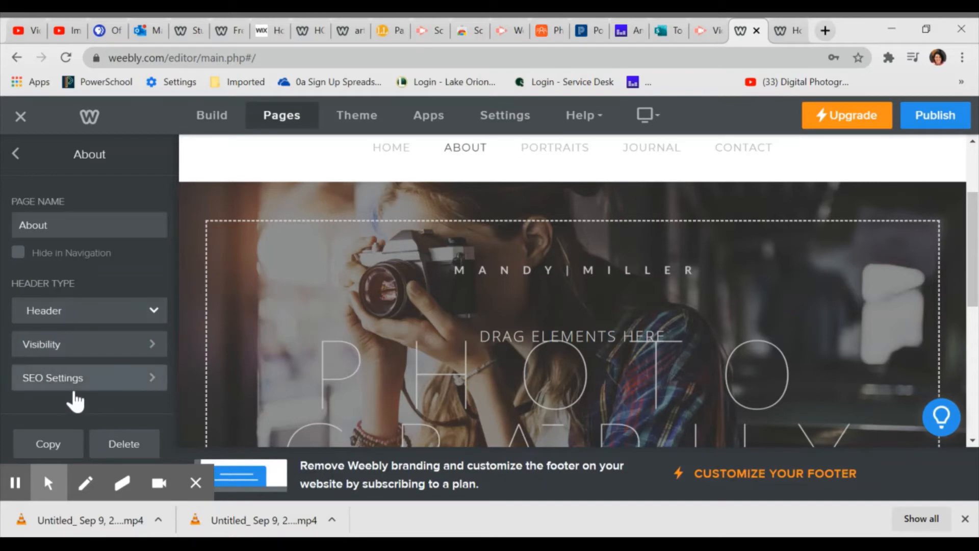
mouse_move(145, 211)
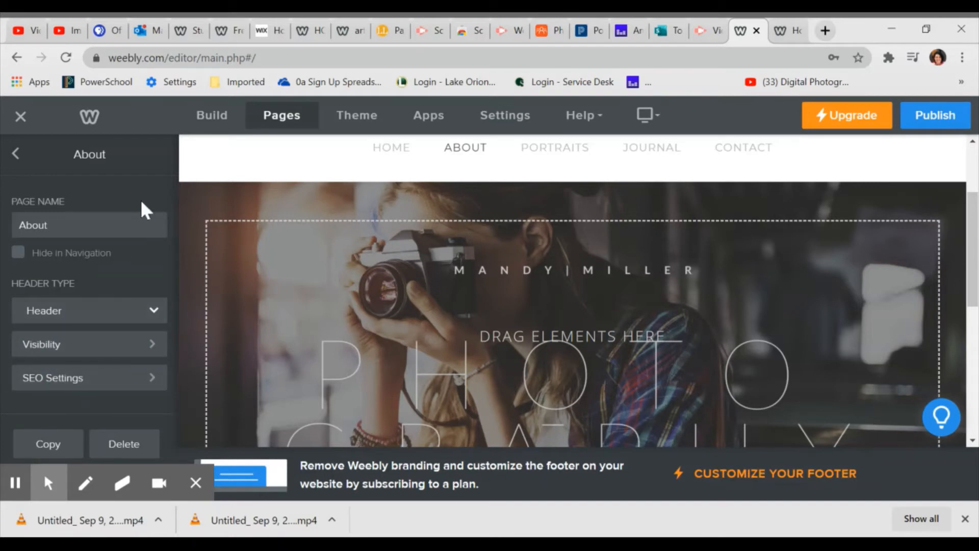
scroll(down, 3)
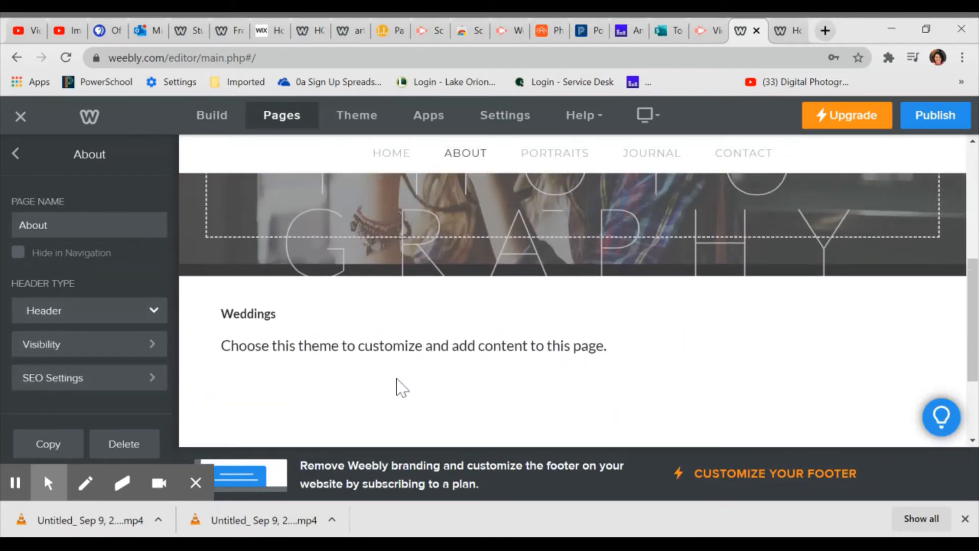
Delete the Portraits page from the Pages list, confirming the deletion.
click(16, 154)
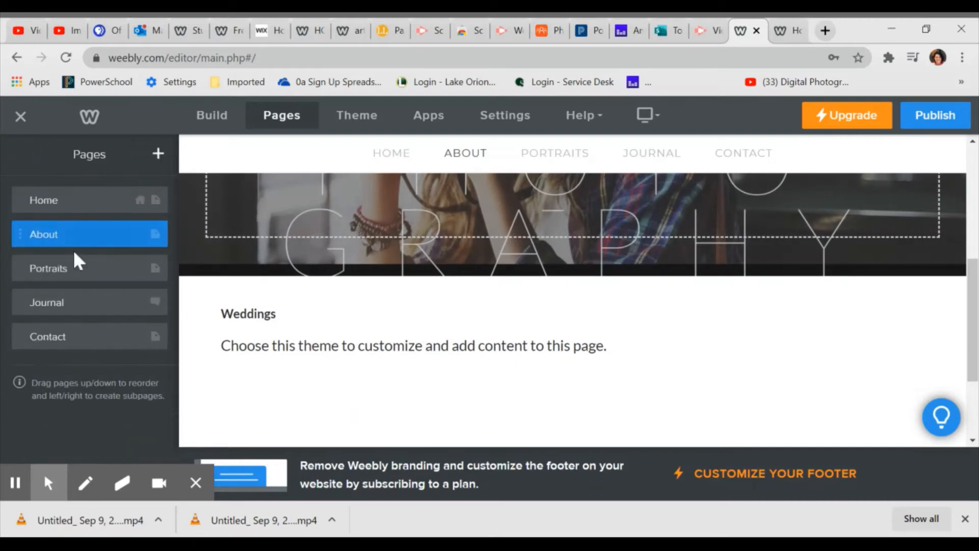
click(48, 267)
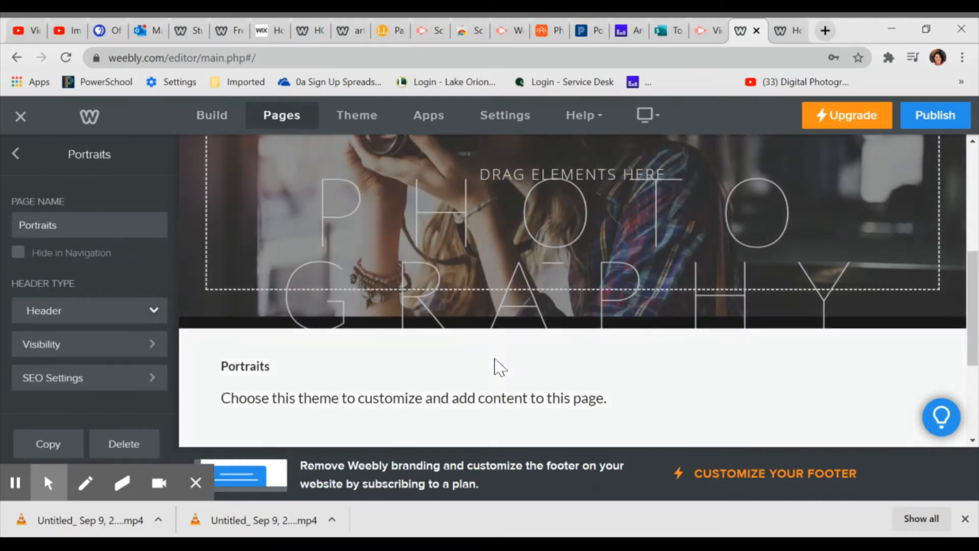
scroll(up, 3)
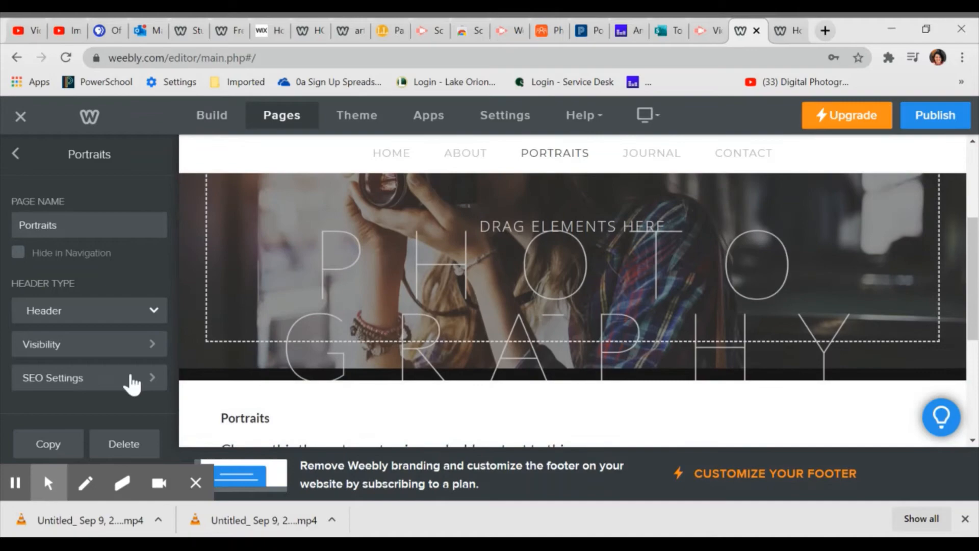
click(123, 444)
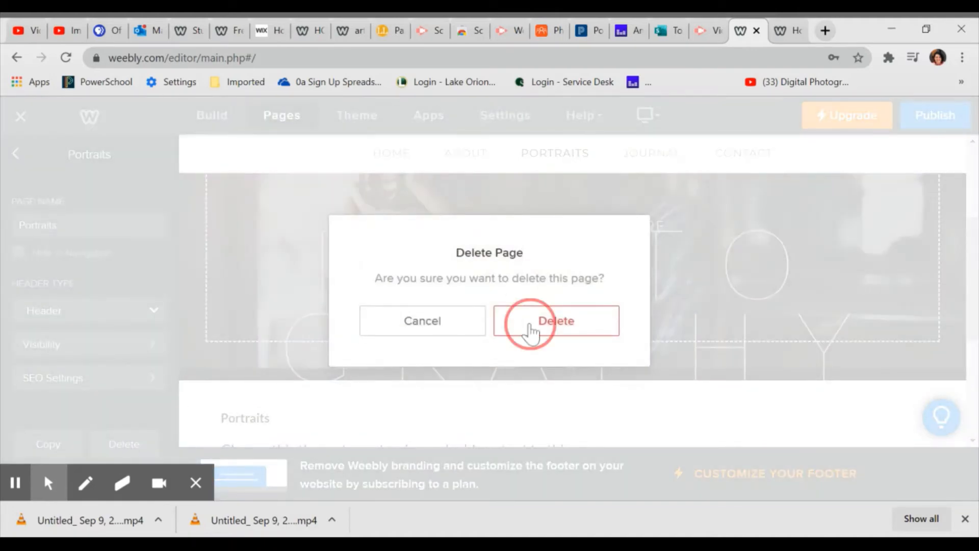
click(555, 320)
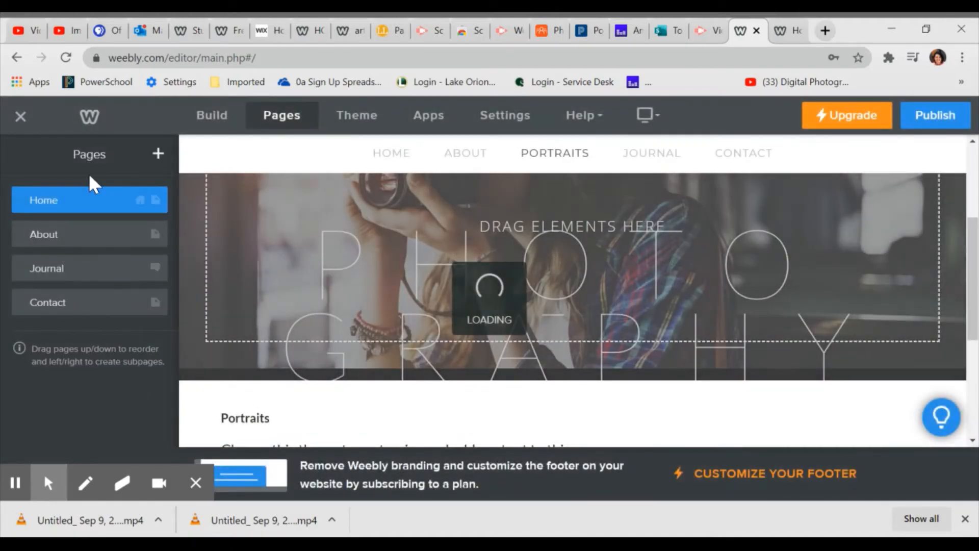
click(47, 267)
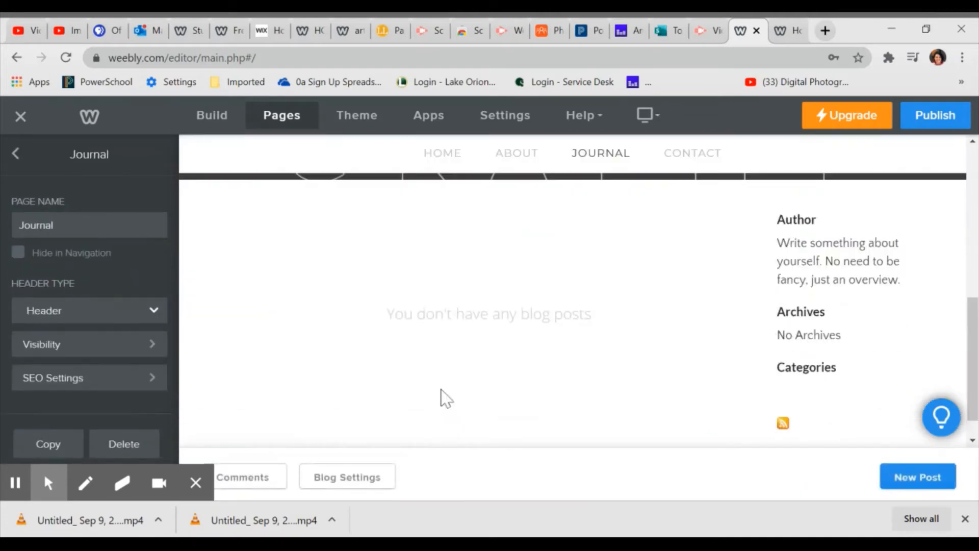
Delete the Journal page and confirm in the dialog.
scroll(up, 3)
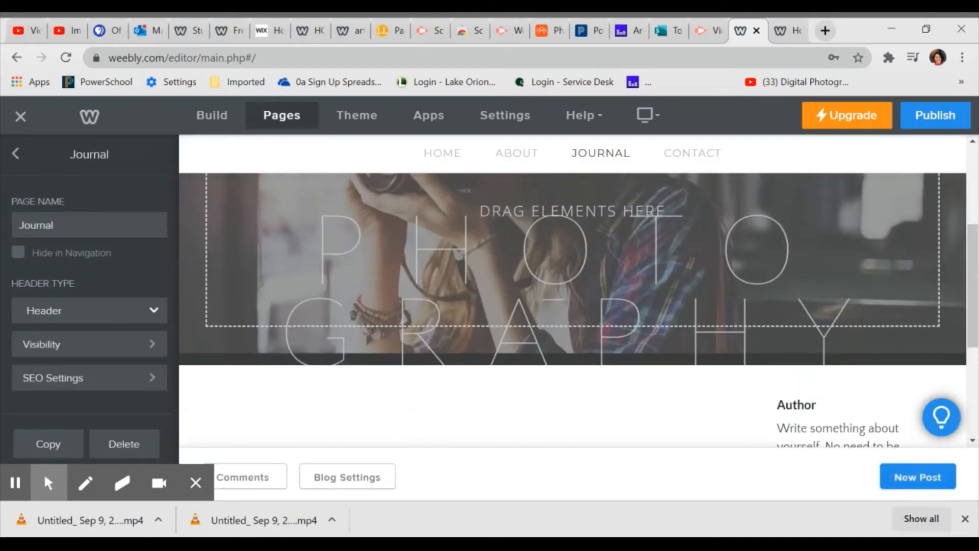
scroll(down, 3)
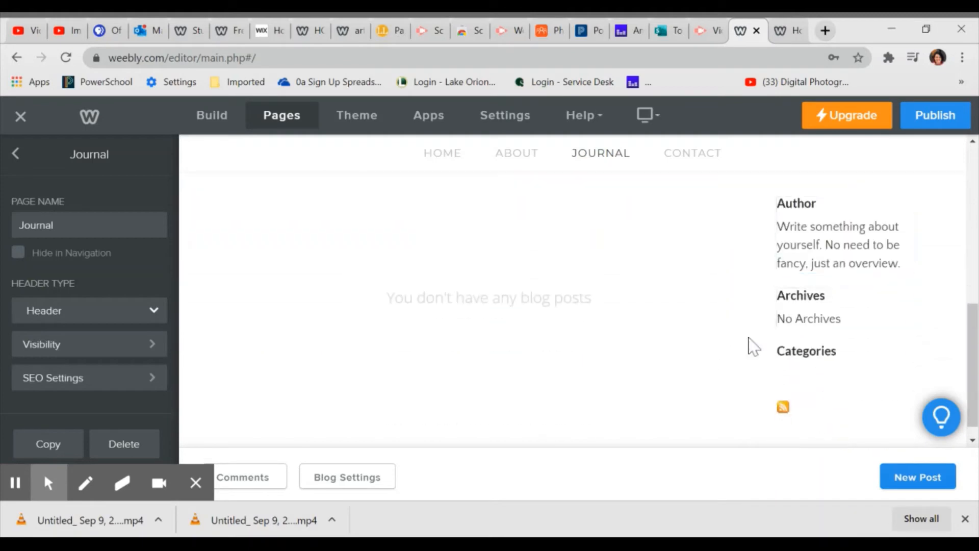
mouse_move(795, 187)
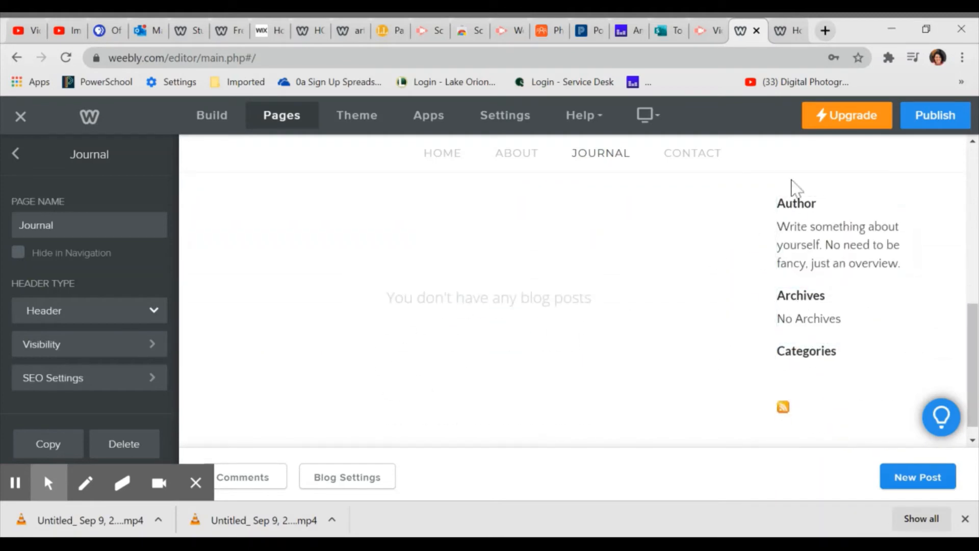
mouse_move(559, 325)
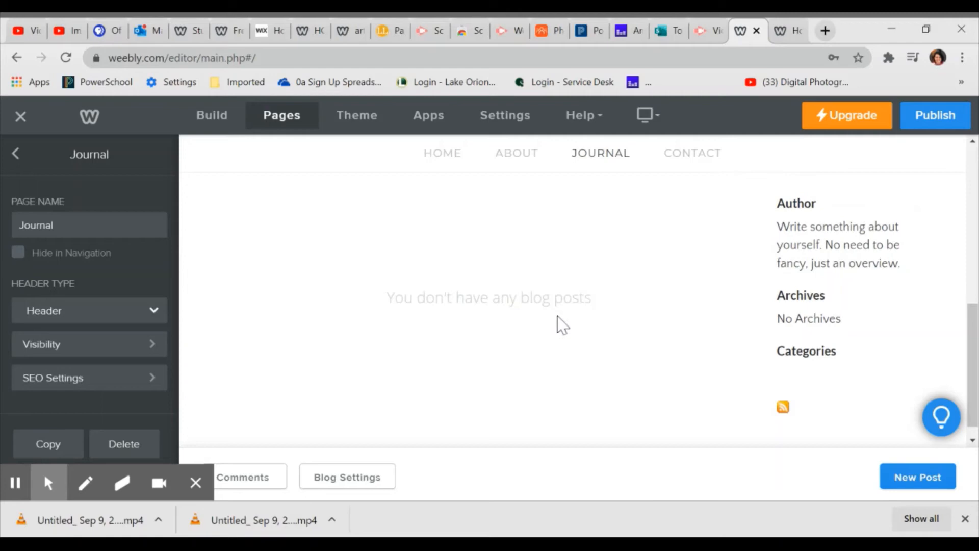
mouse_move(430, 381)
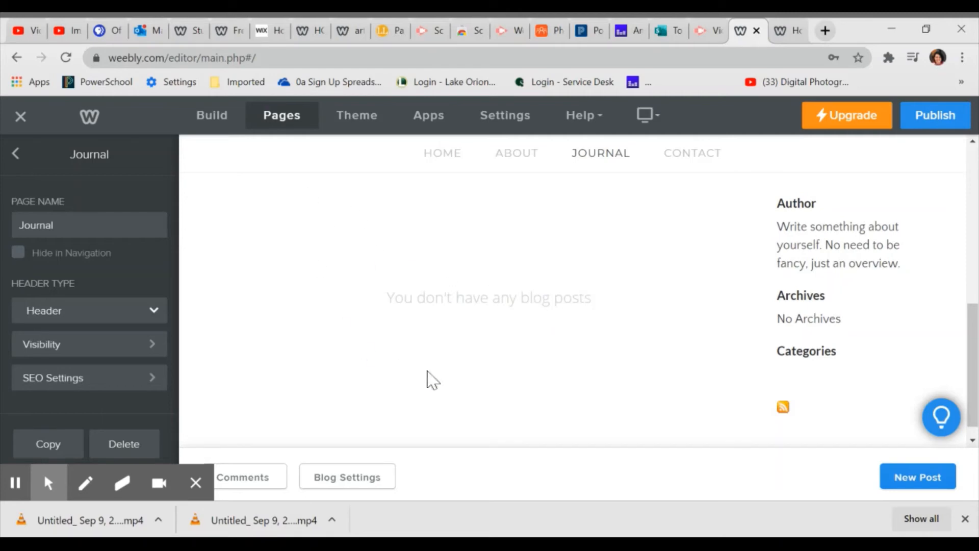
mouse_move(941, 312)
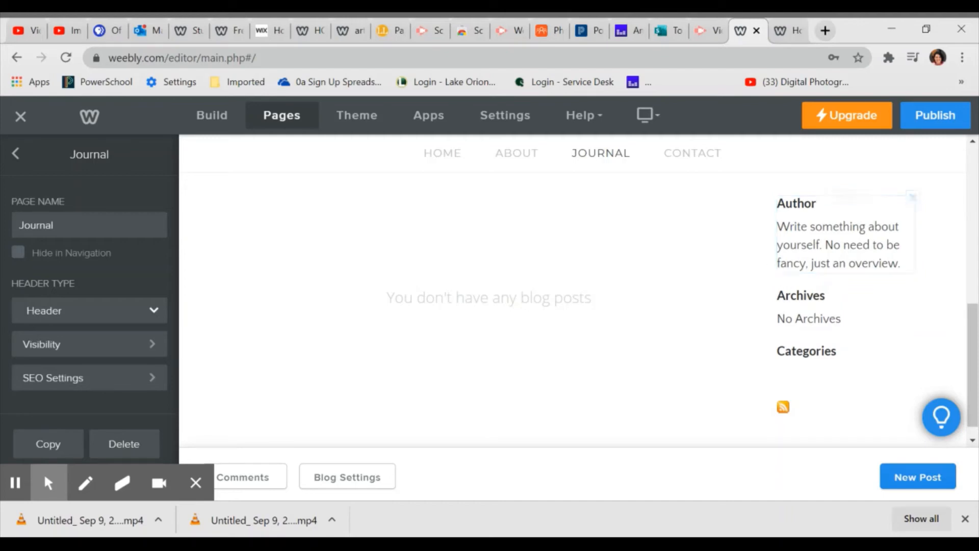
mouse_move(127, 393)
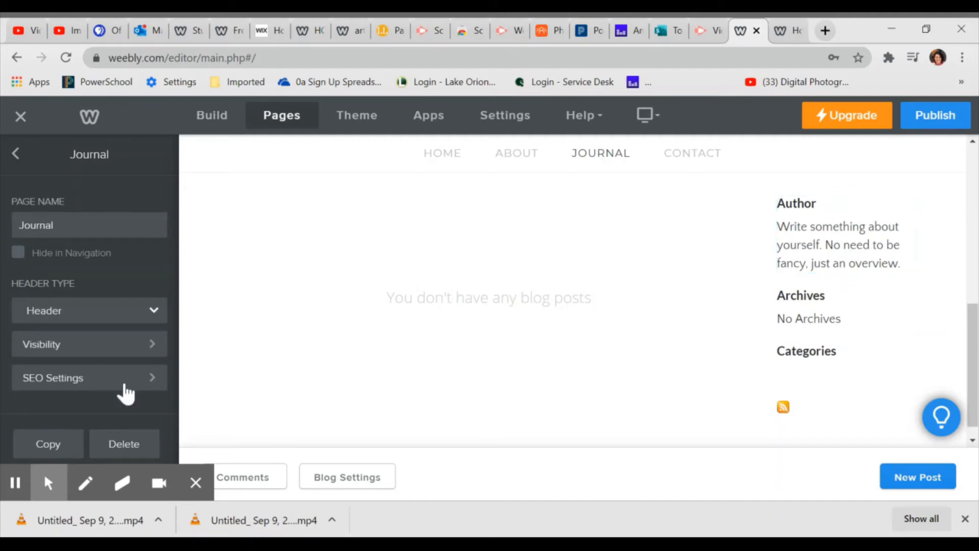
click(123, 443)
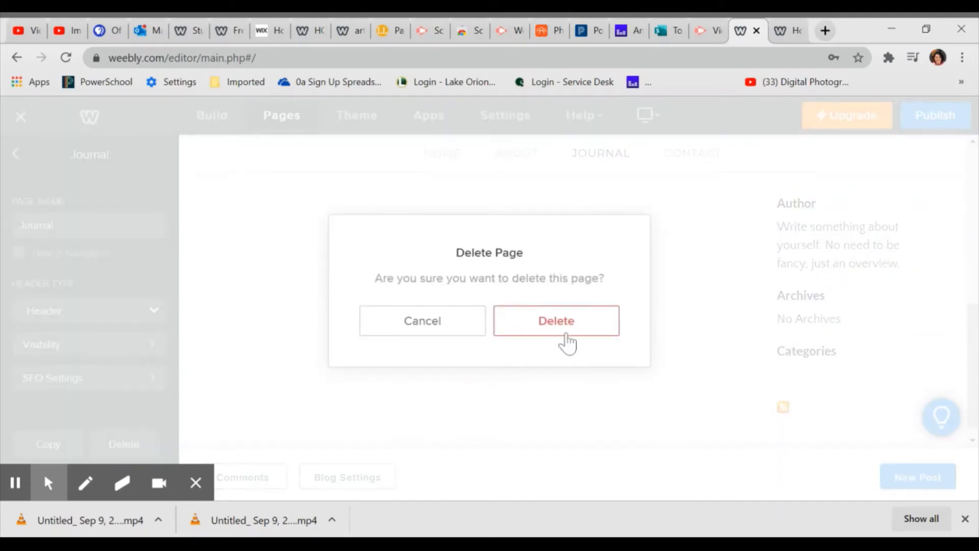
click(554, 321)
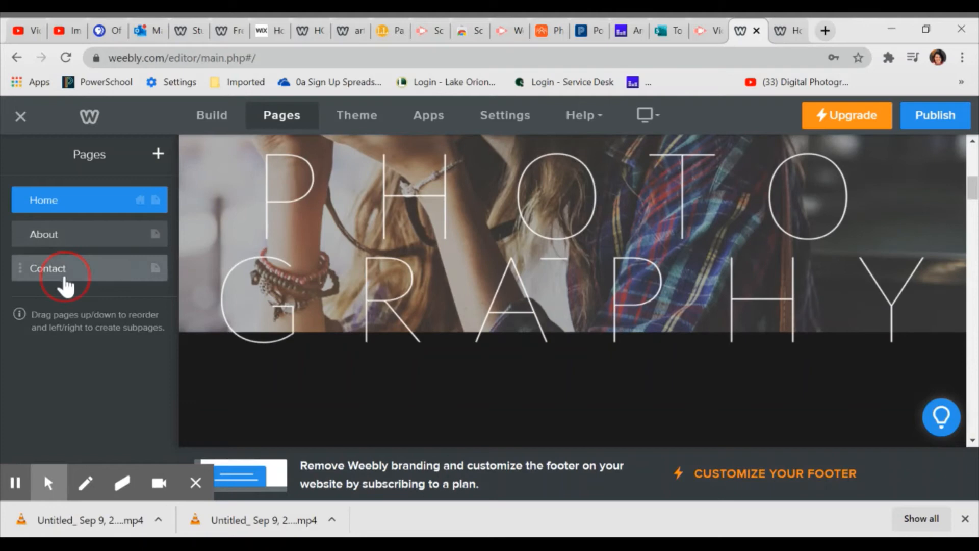
click(47, 268)
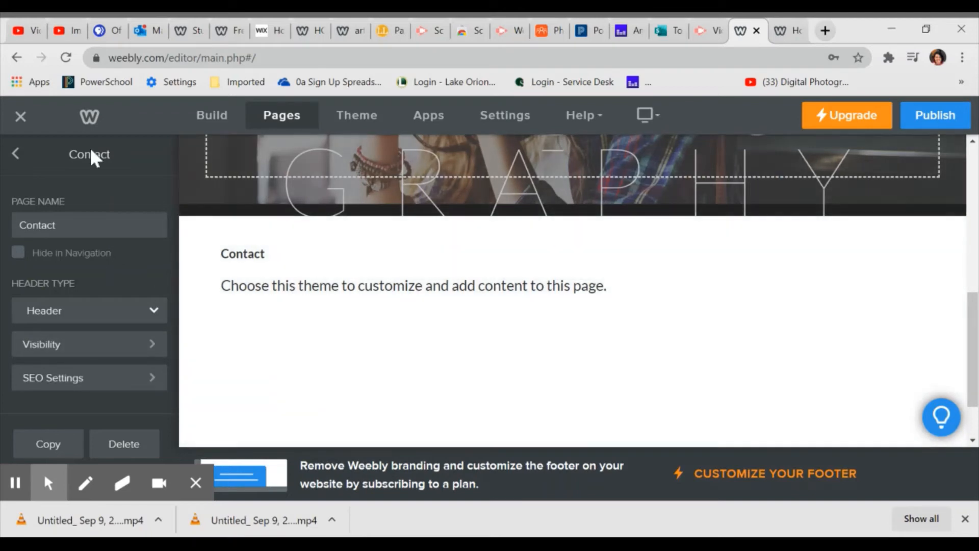
click(16, 154)
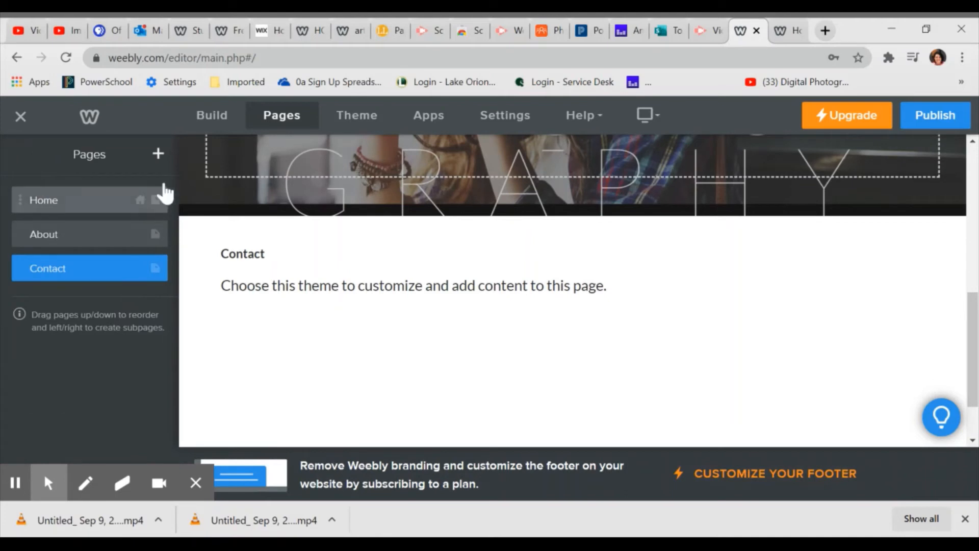
mouse_move(100, 236)
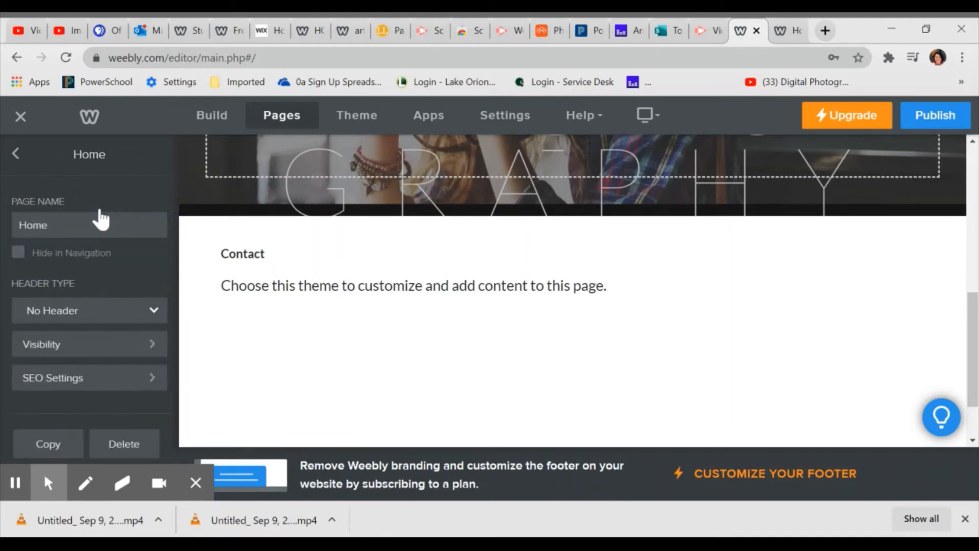
click(16, 154)
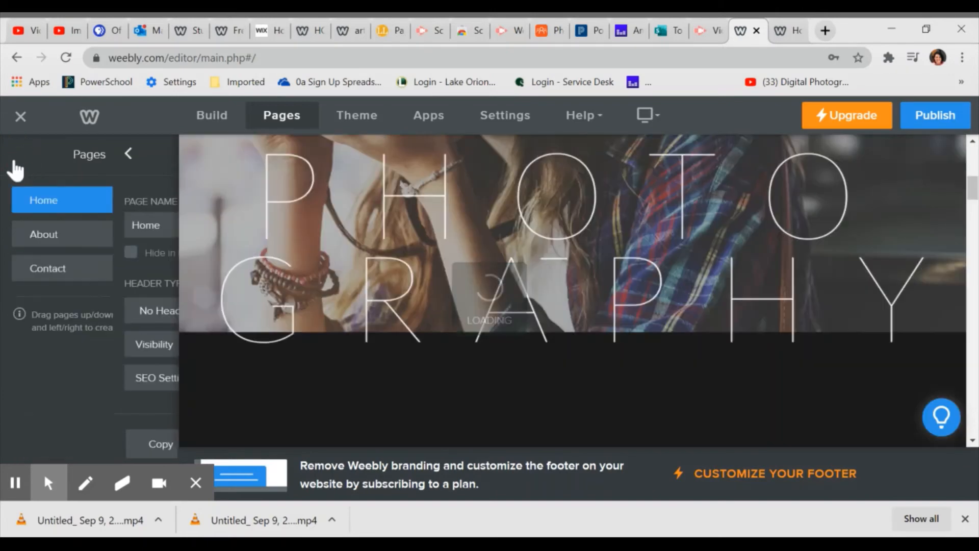
click(128, 154)
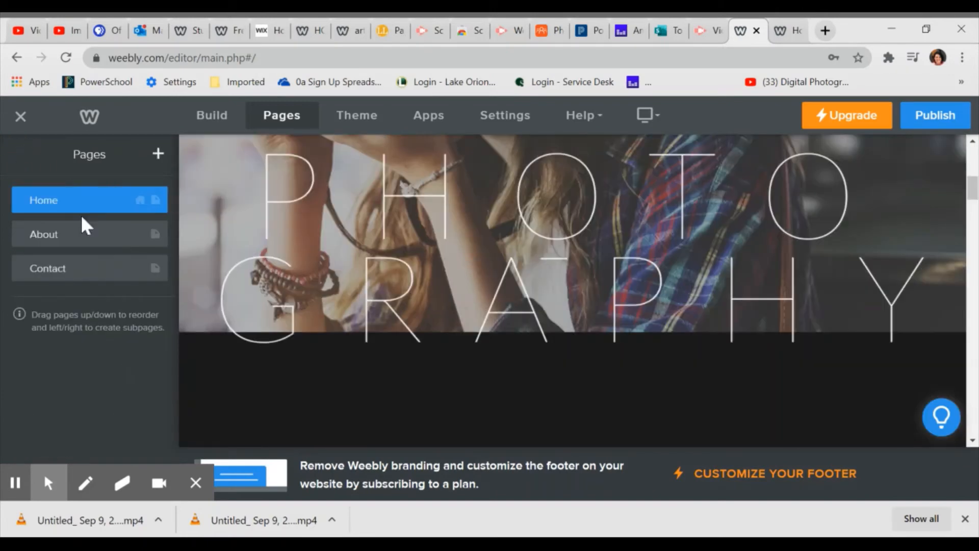
mouse_move(153, 172)
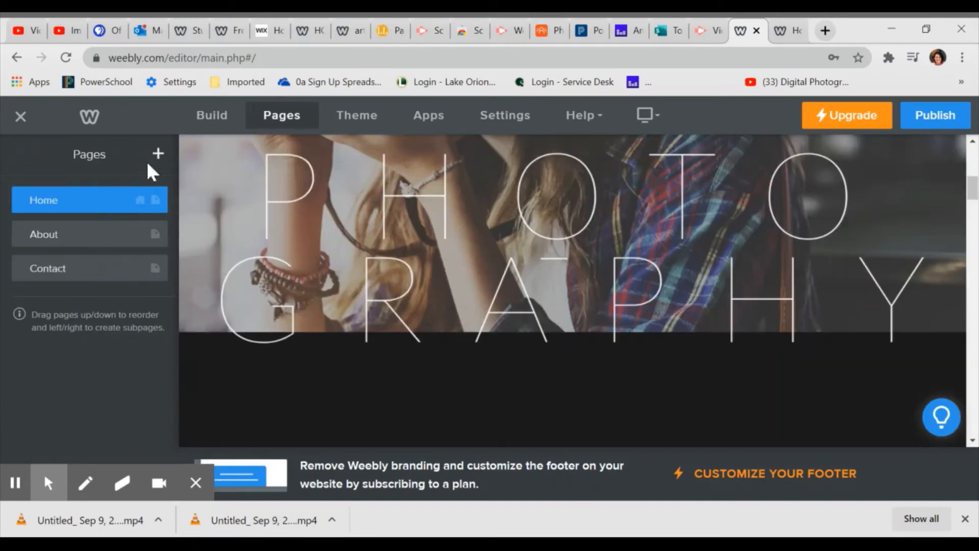
Add a standard page named 'Art Work'.
click(158, 154)
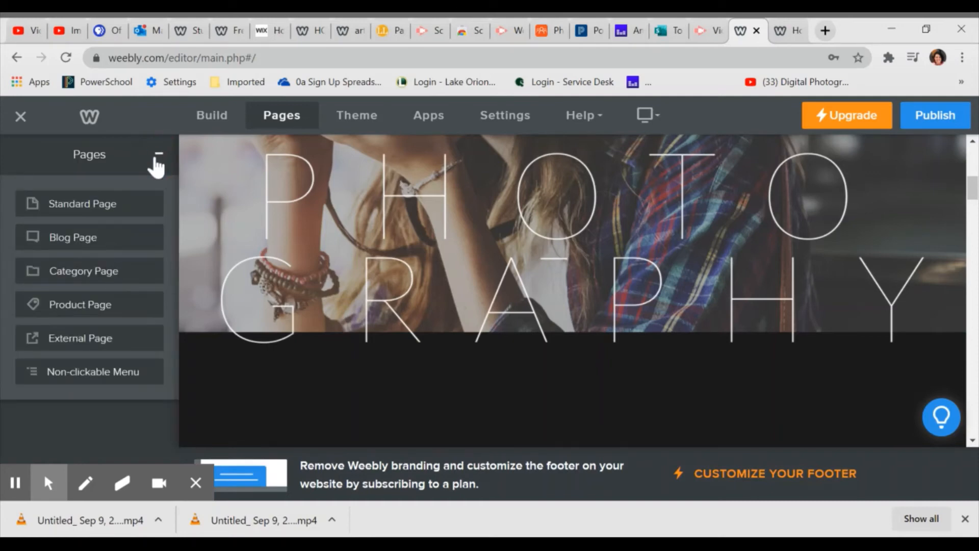
mouse_move(89, 204)
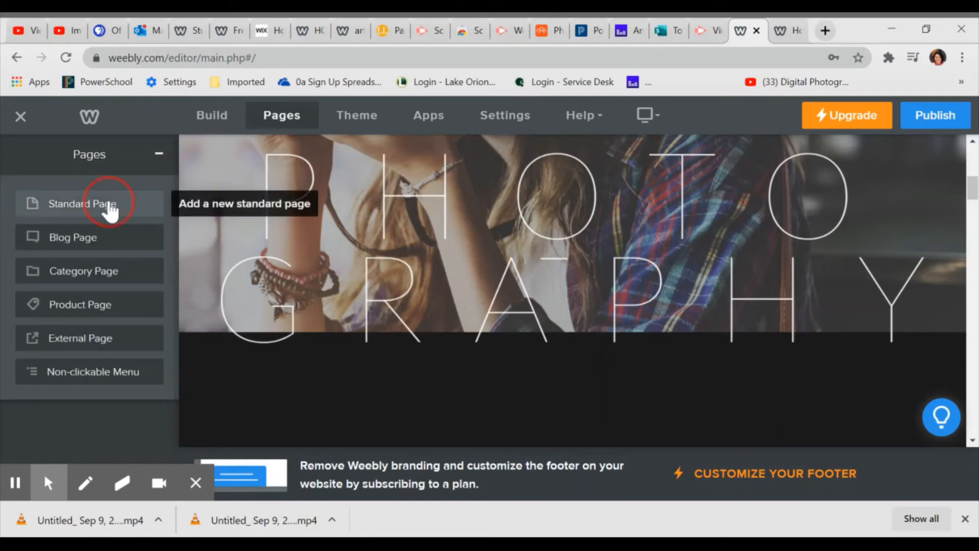
click(83, 204)
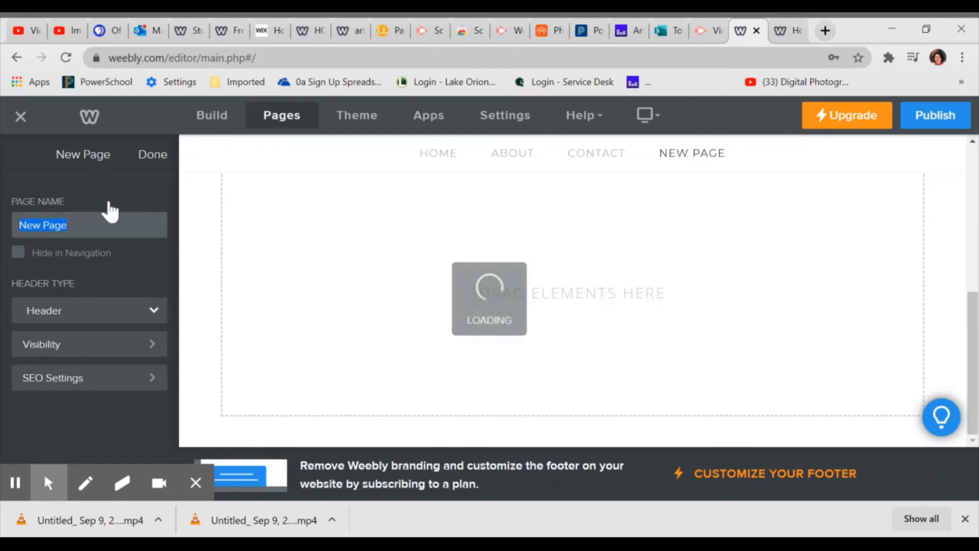
text(Art)
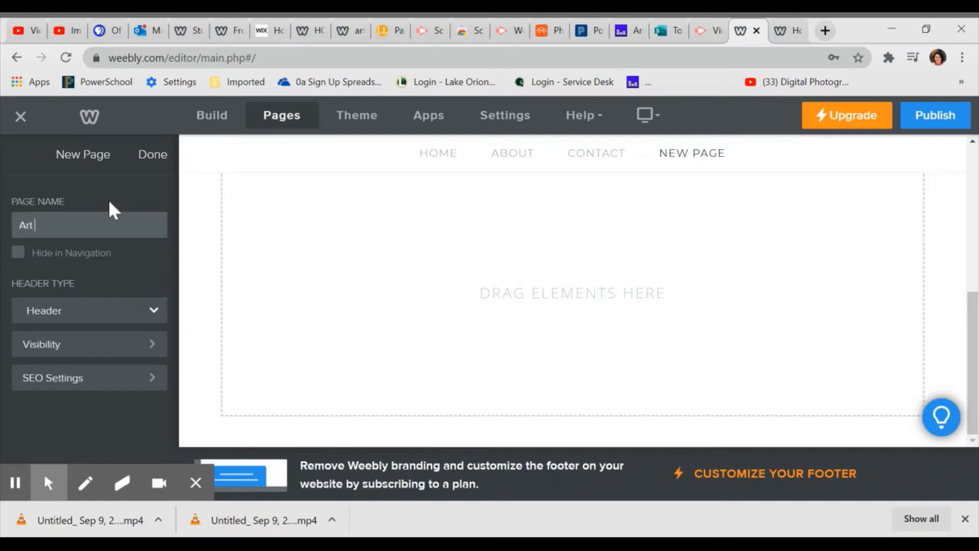
text(Work)
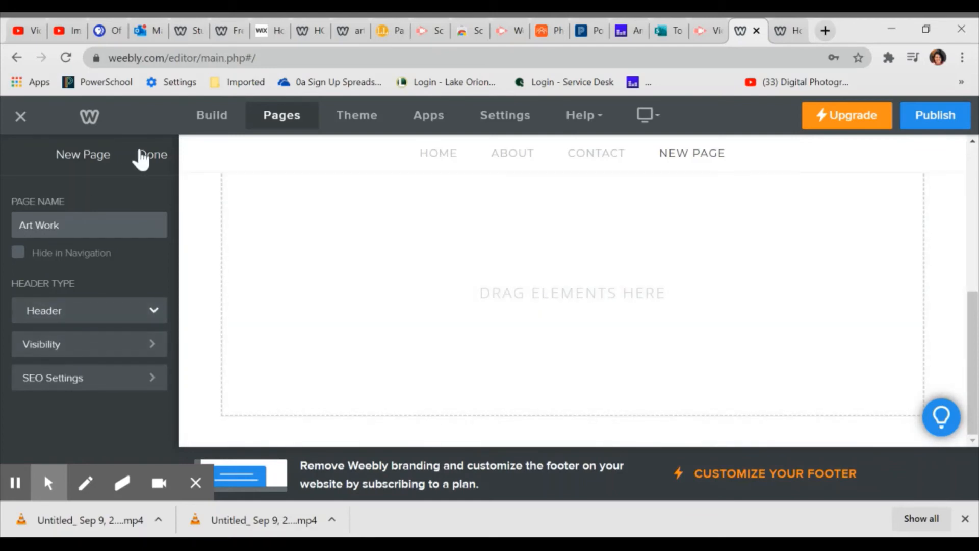
click(152, 154)
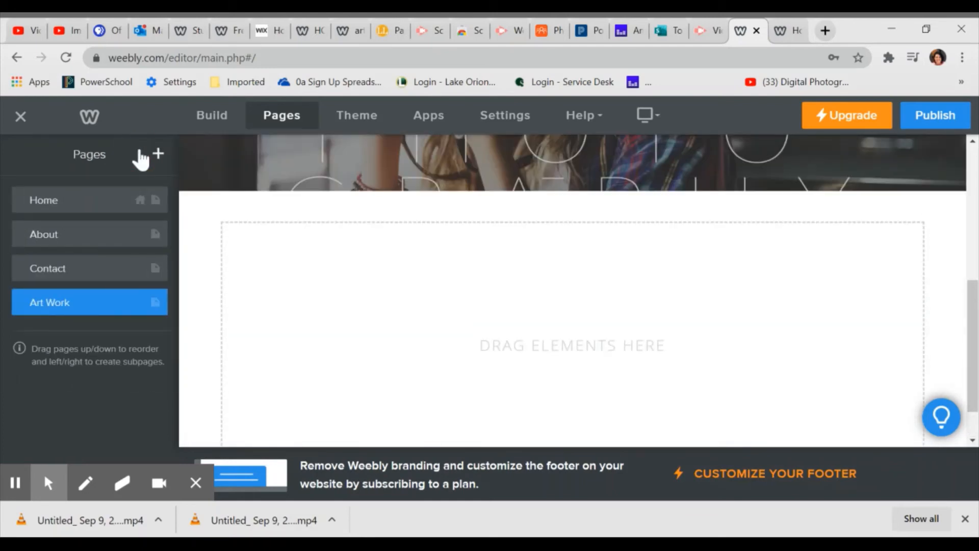
scroll(up, 3)
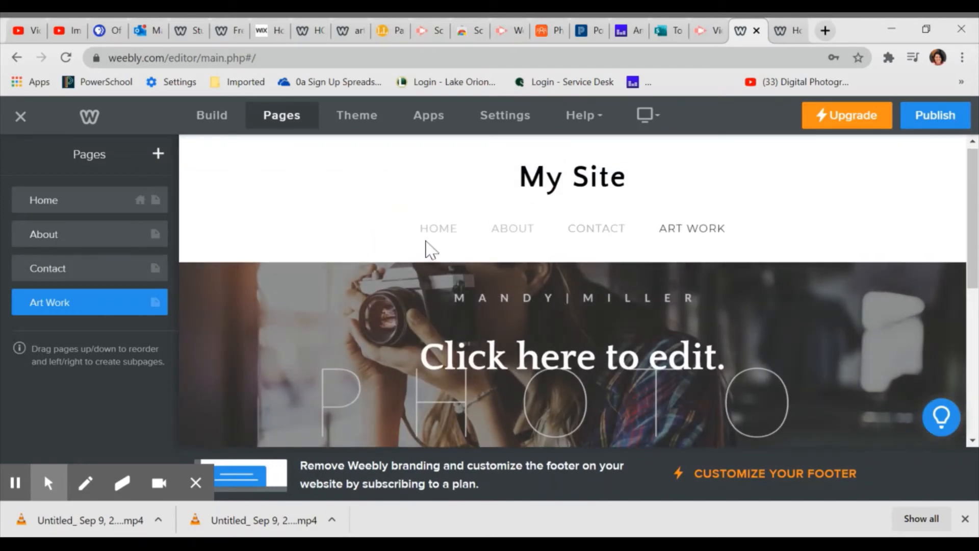
mouse_move(691, 228)
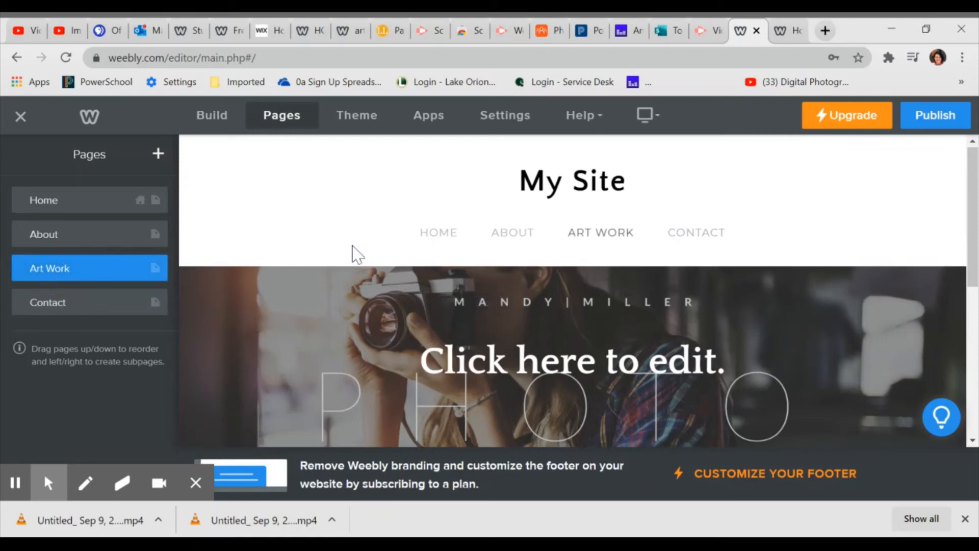
Add a standard page named 'Photography 1'.
click(158, 154)
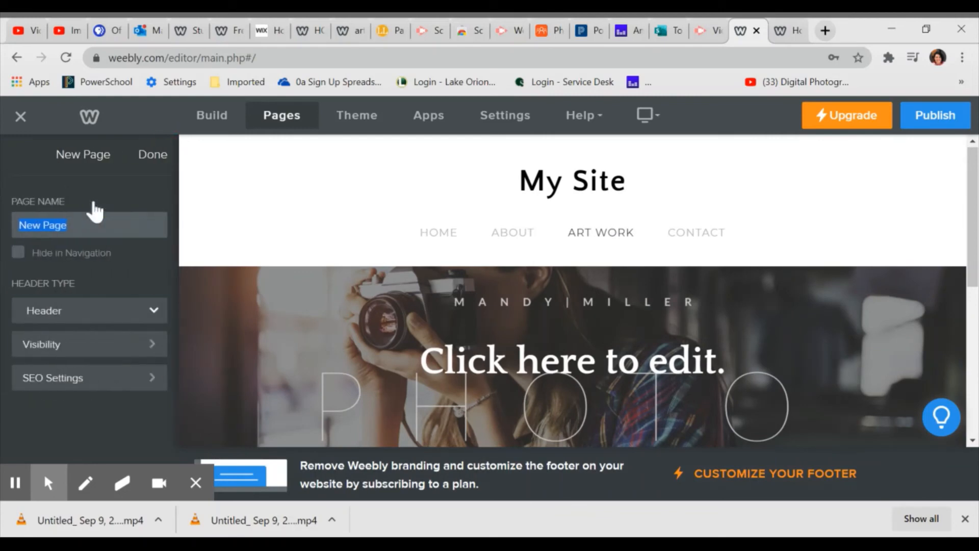
text(Photograp)
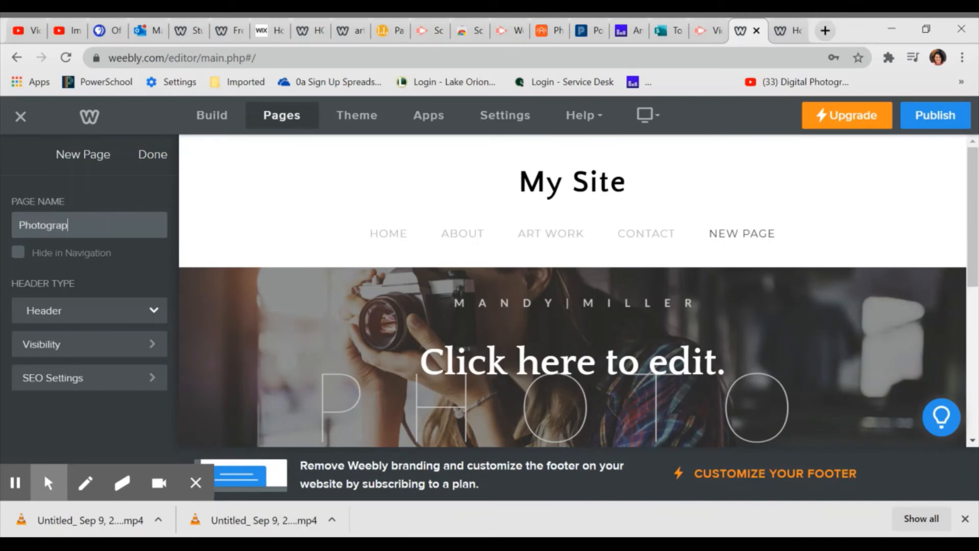
text(hy)
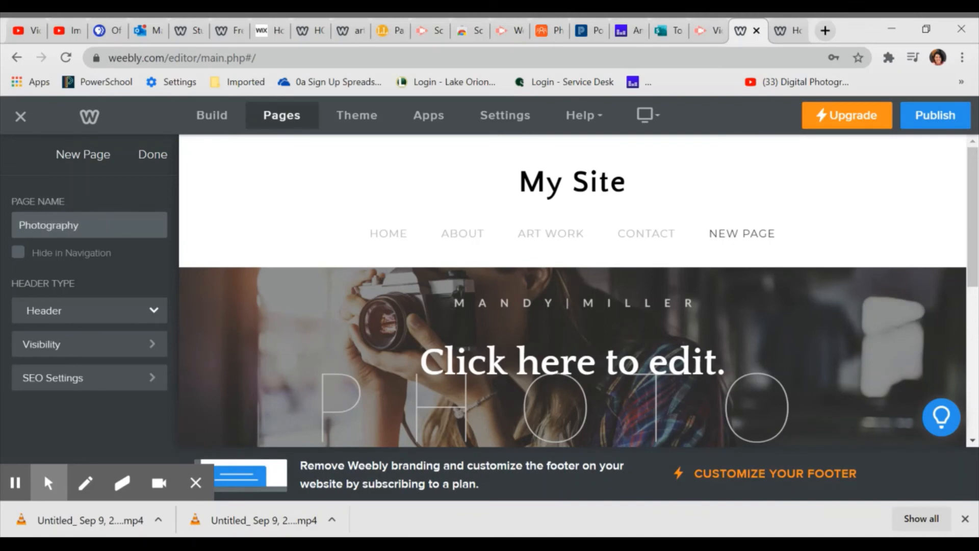
text(1)
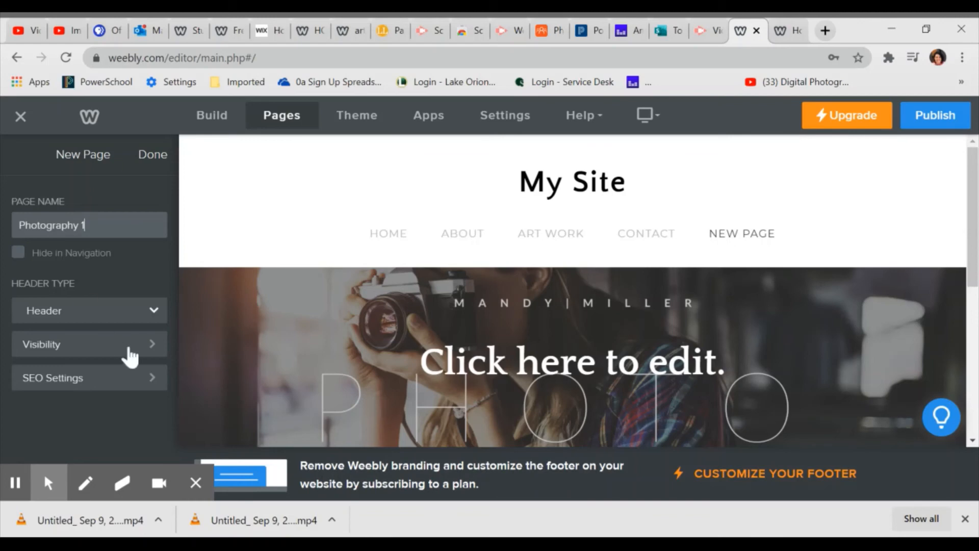
click(152, 154)
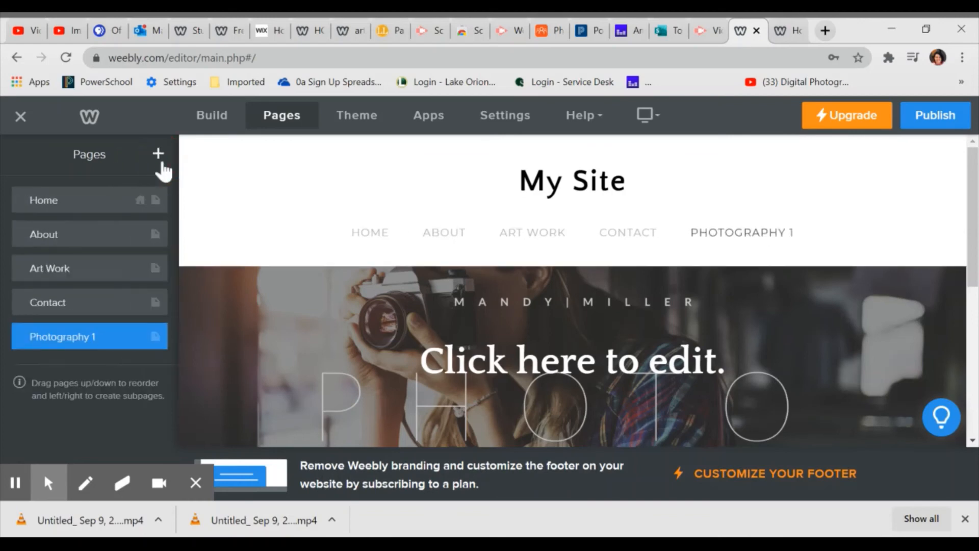
mouse_move(742, 230)
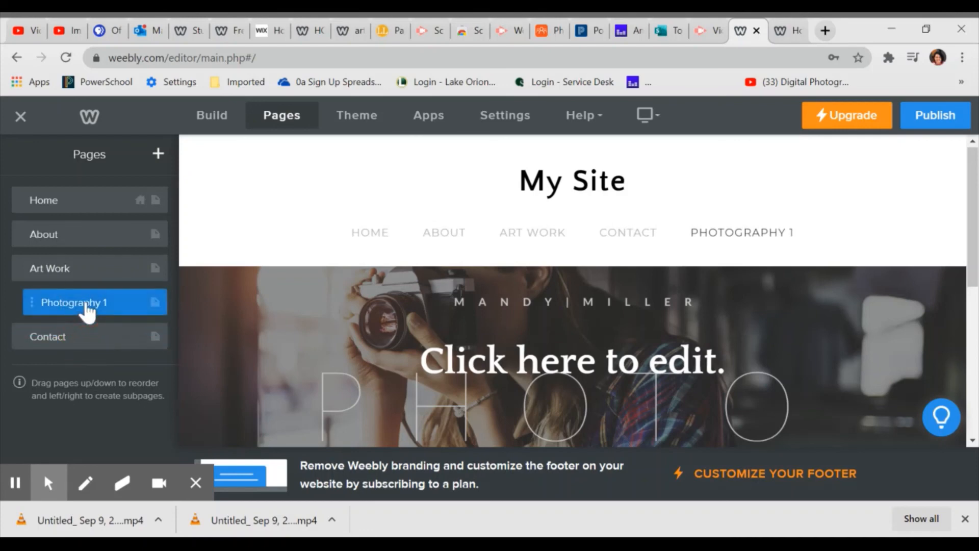
Indent Photography 1 under Art Work as a subpage.
click(74, 302)
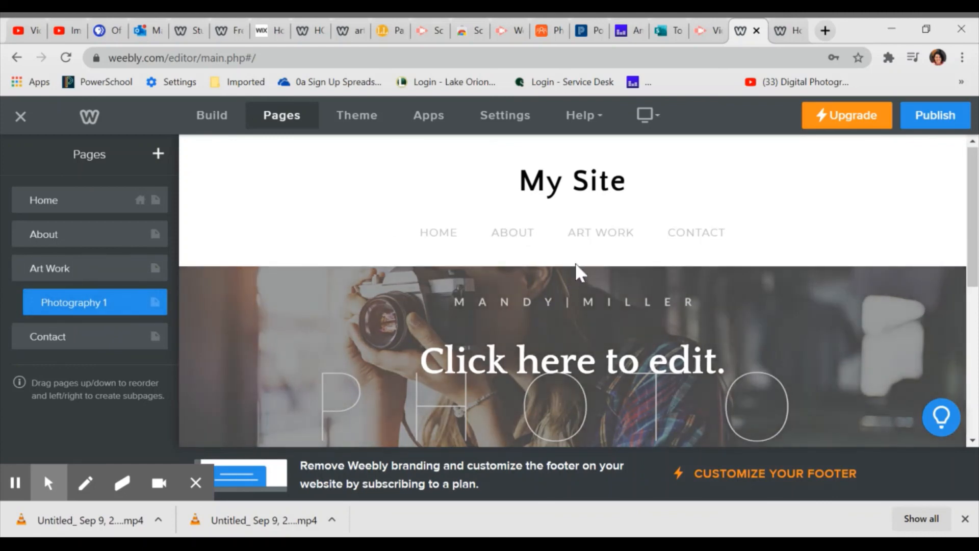
mouse_move(600, 232)
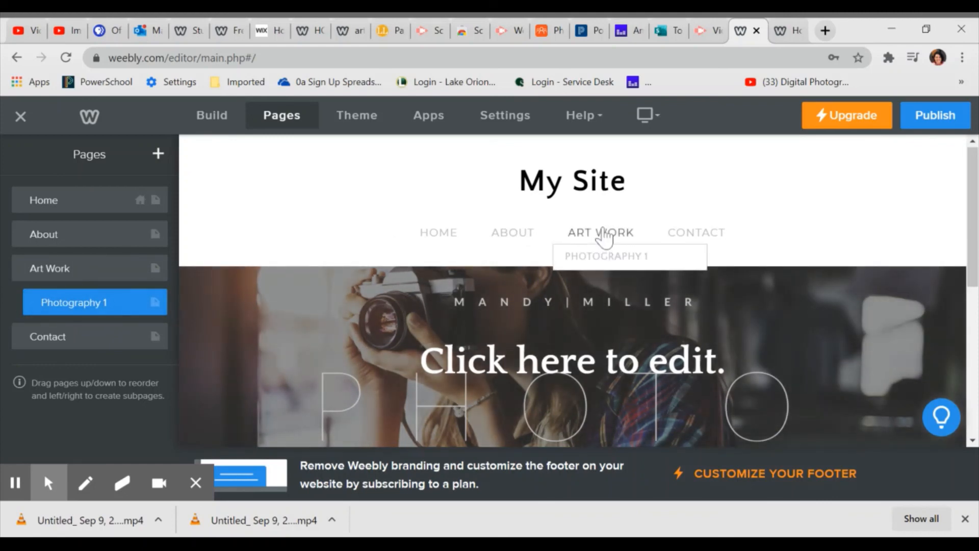
mouse_move(606, 262)
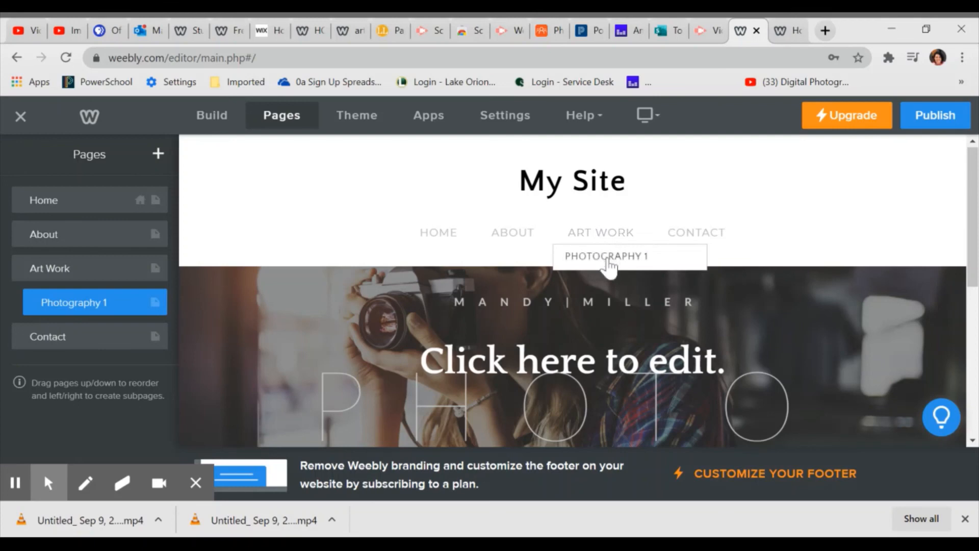
mouse_move(600, 237)
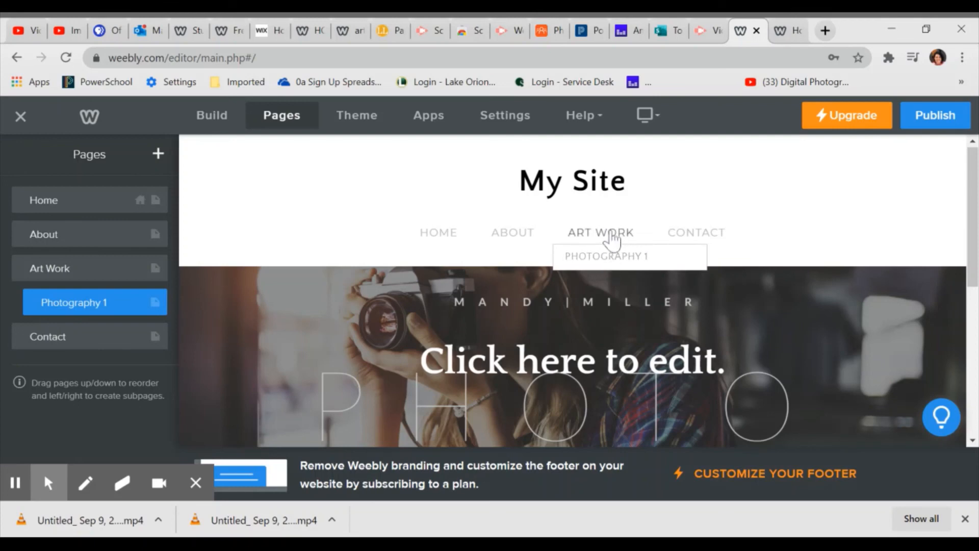